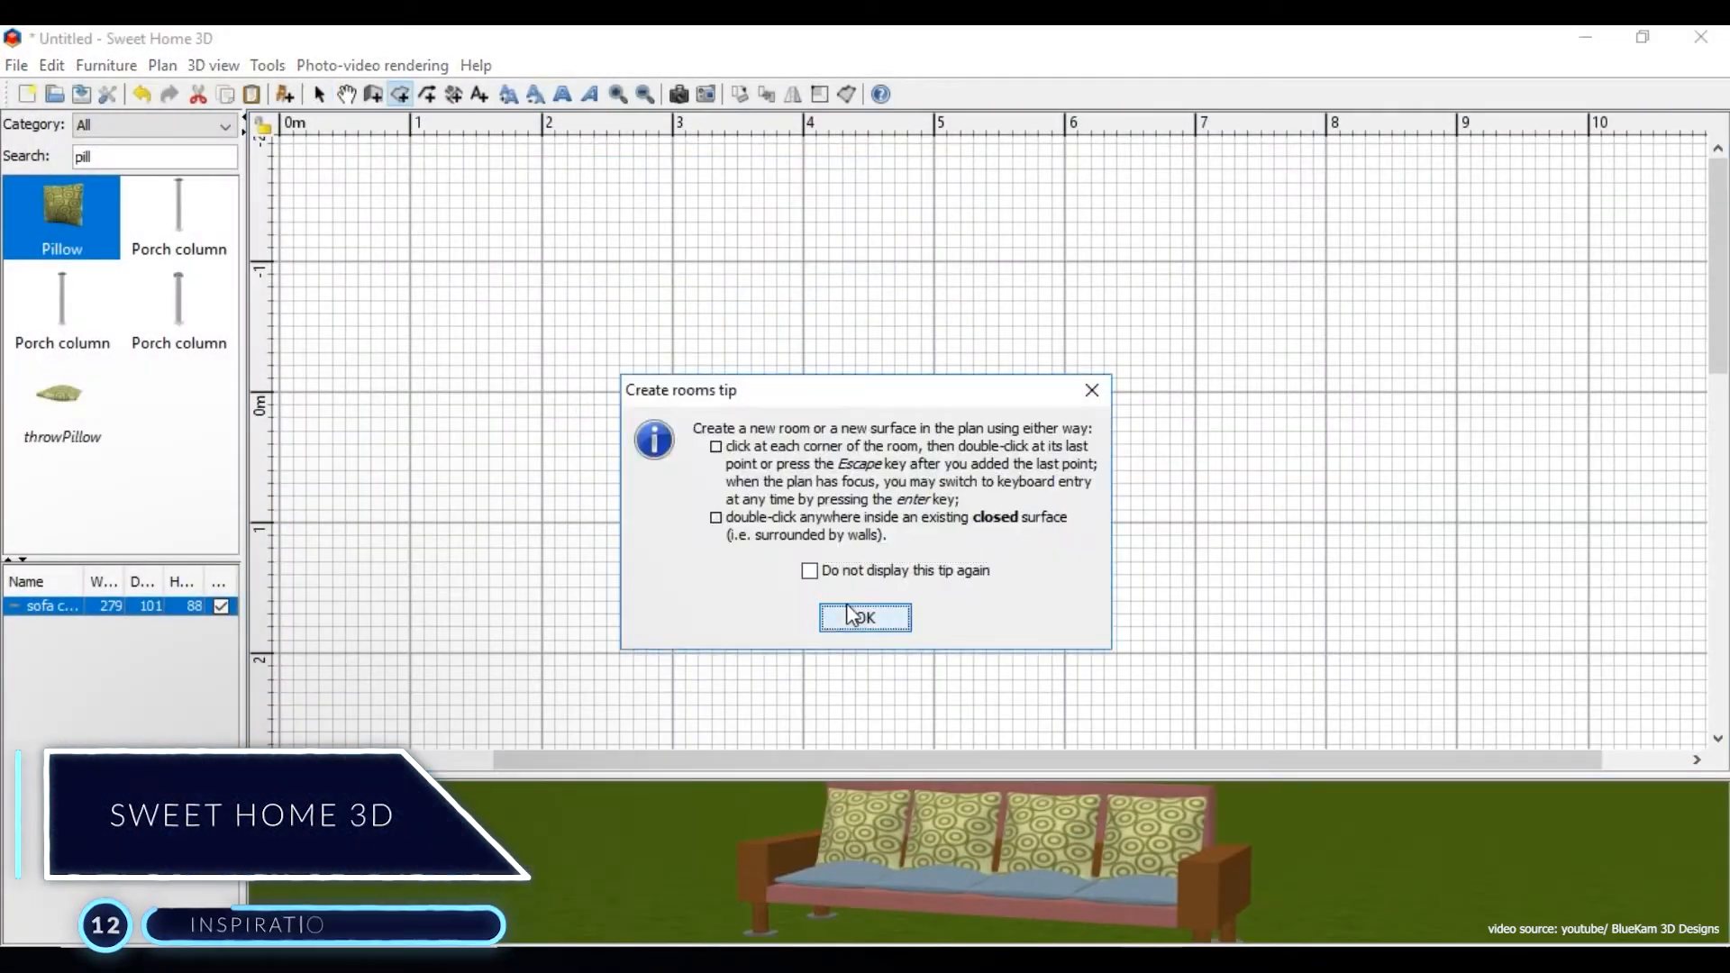
Dismiss the Create rooms tip and lay out the 22.62 m² living room for furnishing.
{"action": "left_click", "coordinate": [866, 616]}
{"action": "type", "text": "cof"}
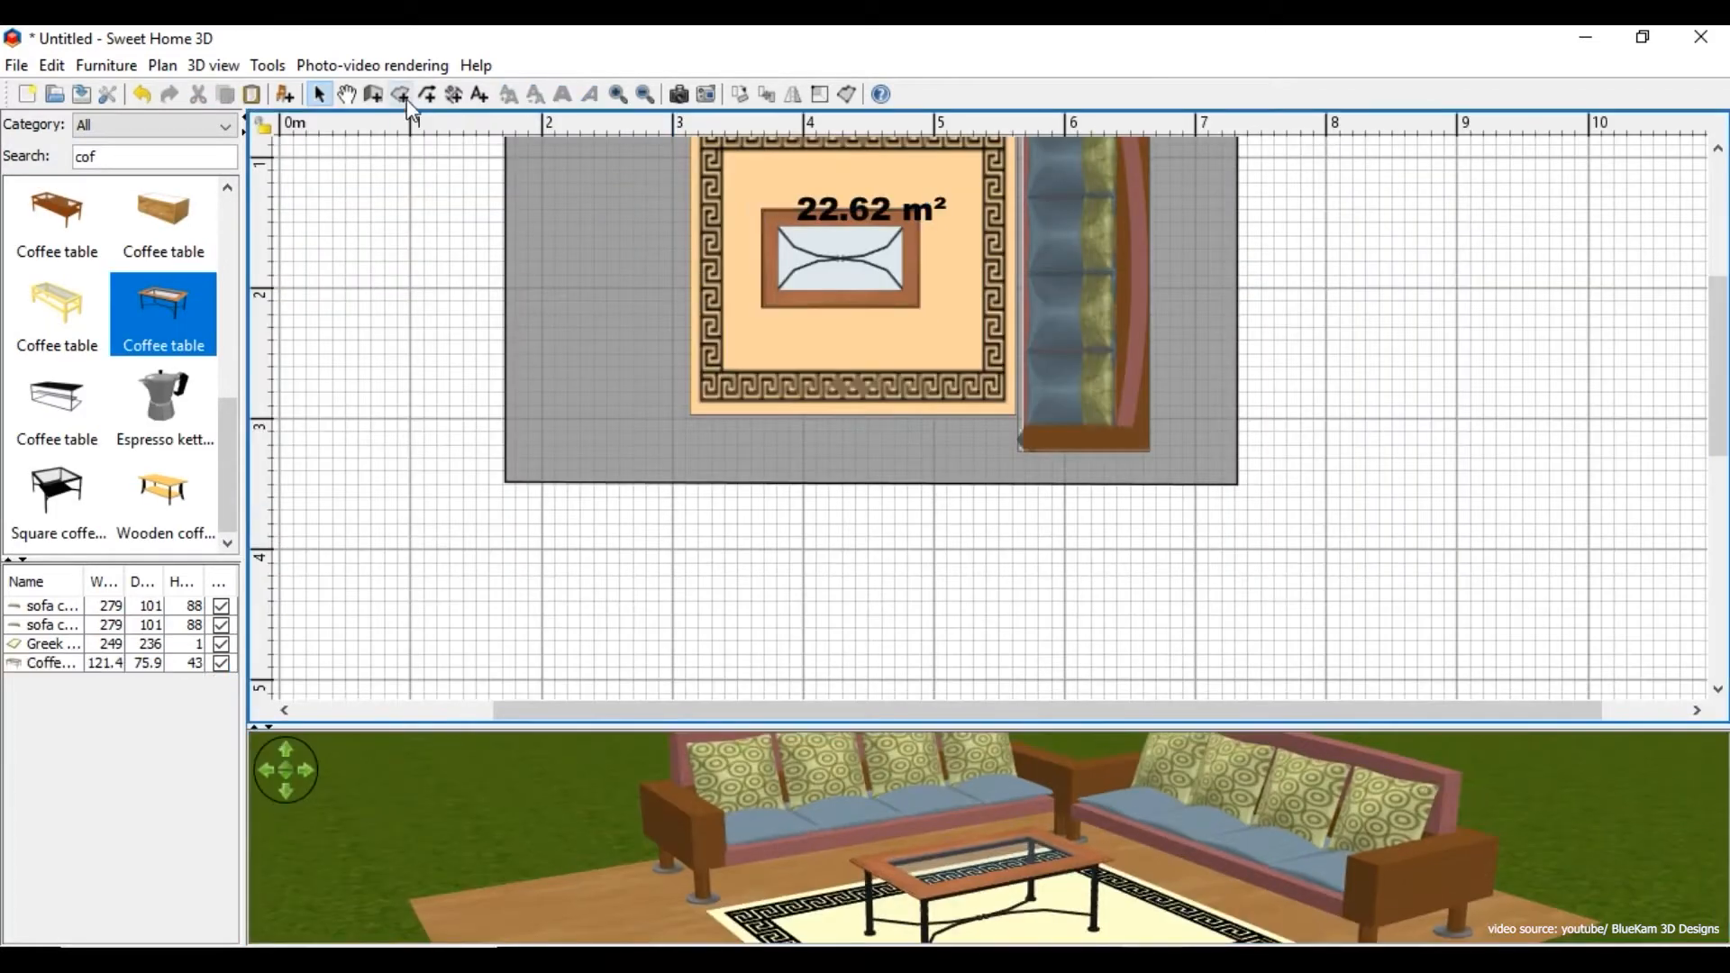
{"action": "left_click", "coordinate": [479, 94]}
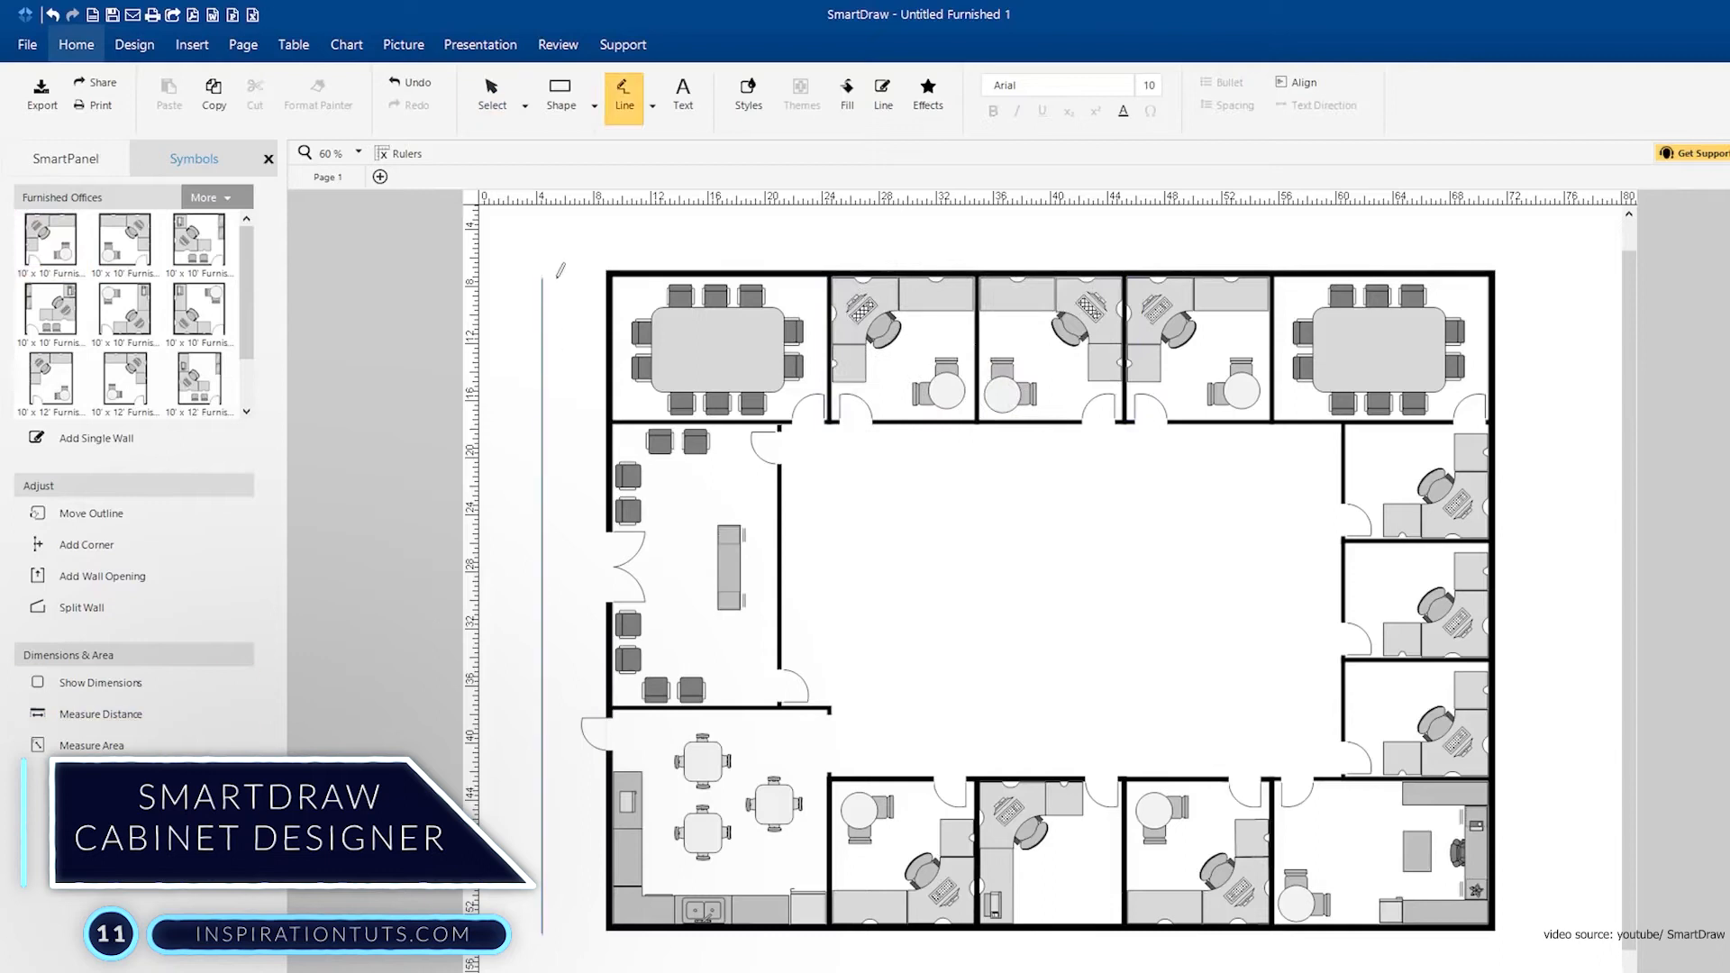
Search the full symbol libraries for 'entertainment' and browse the Bedrooms furniture results.
{"action": "left_click", "coordinate": [490, 94]}
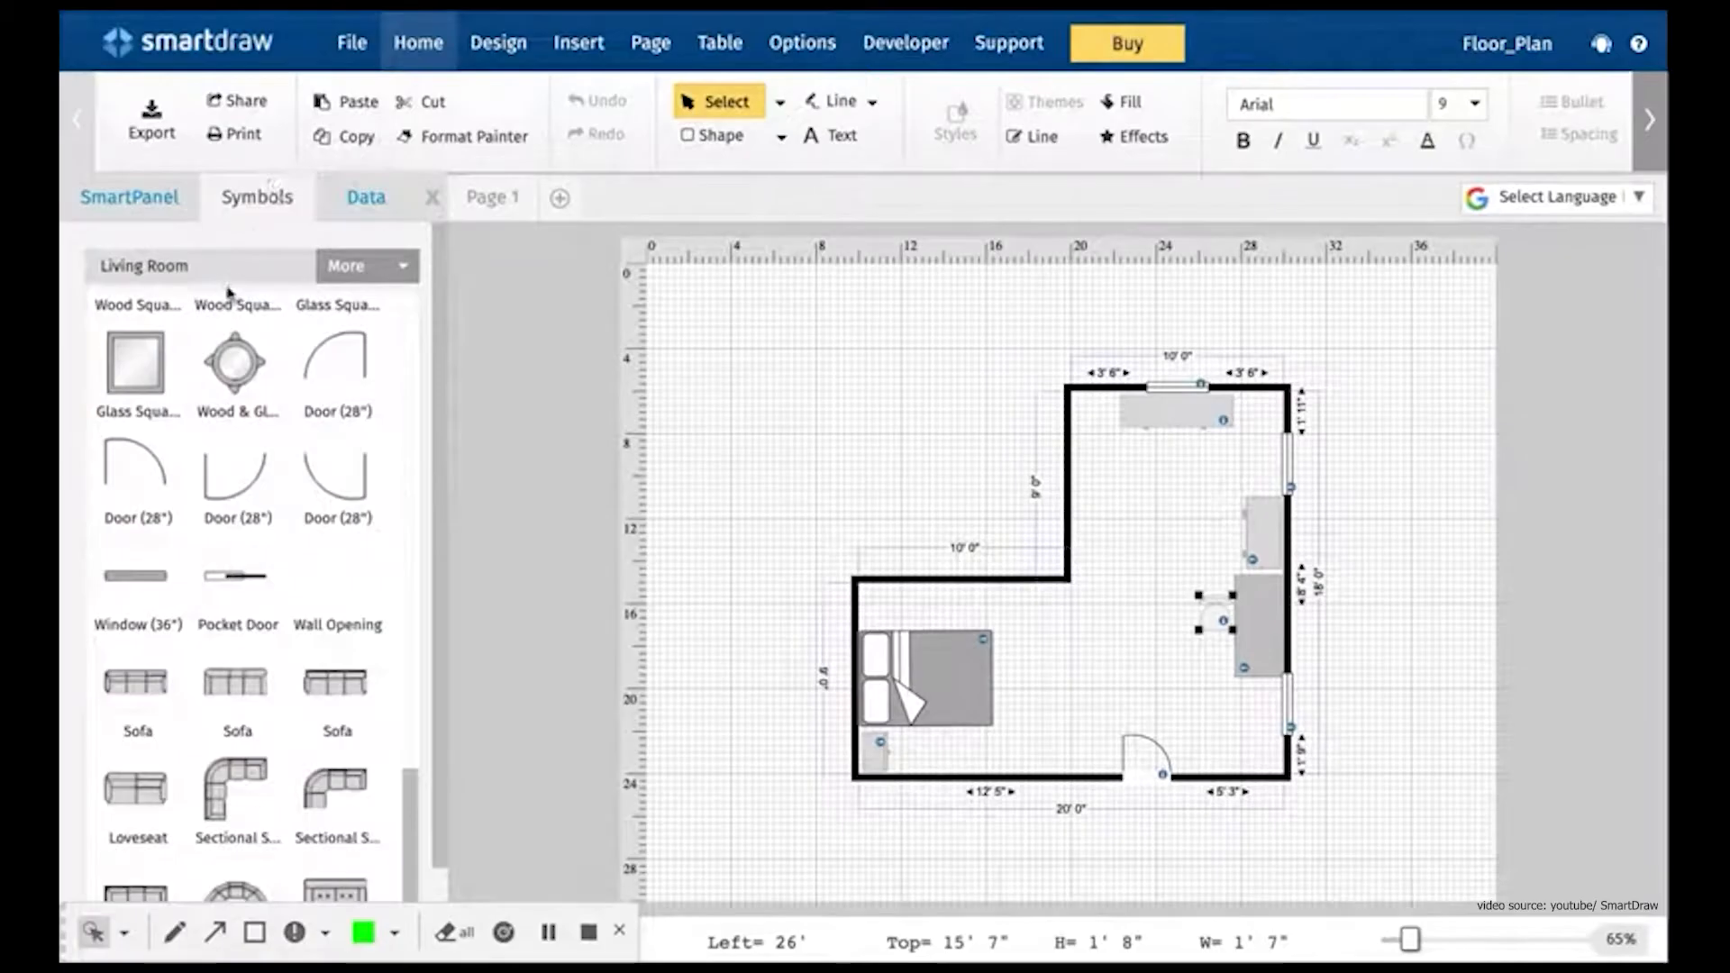
{"action": "left_click", "coordinate": [368, 265]}
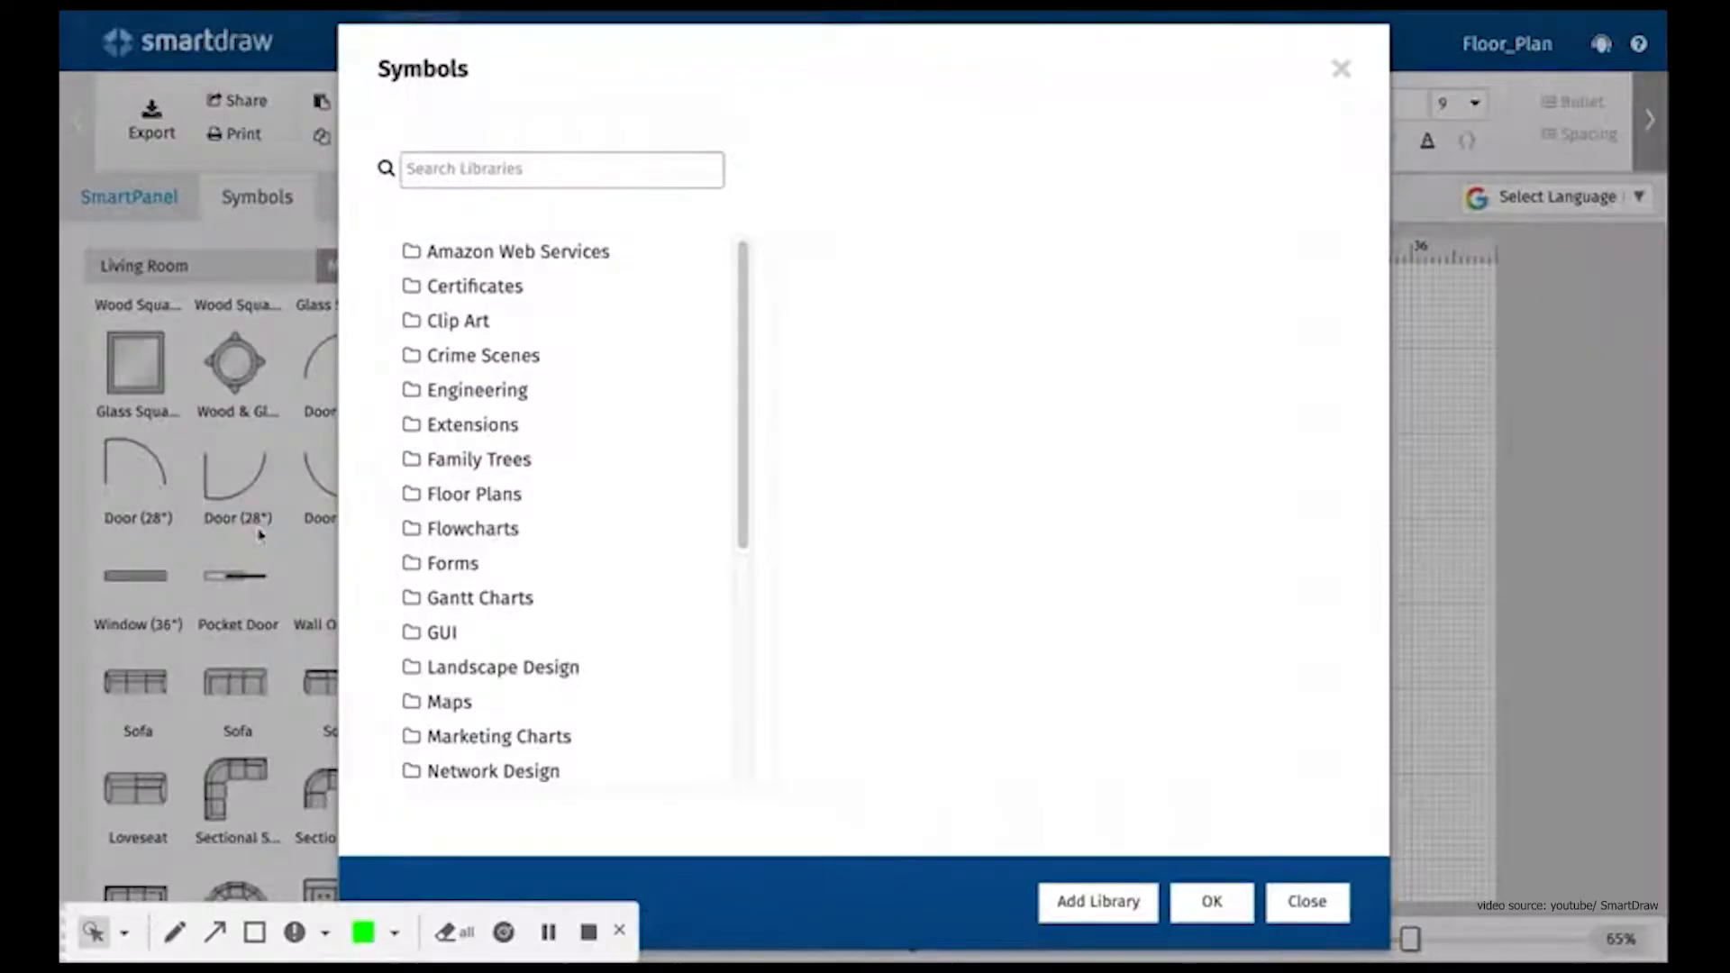
{"action": "type", "text": "entertainment"}
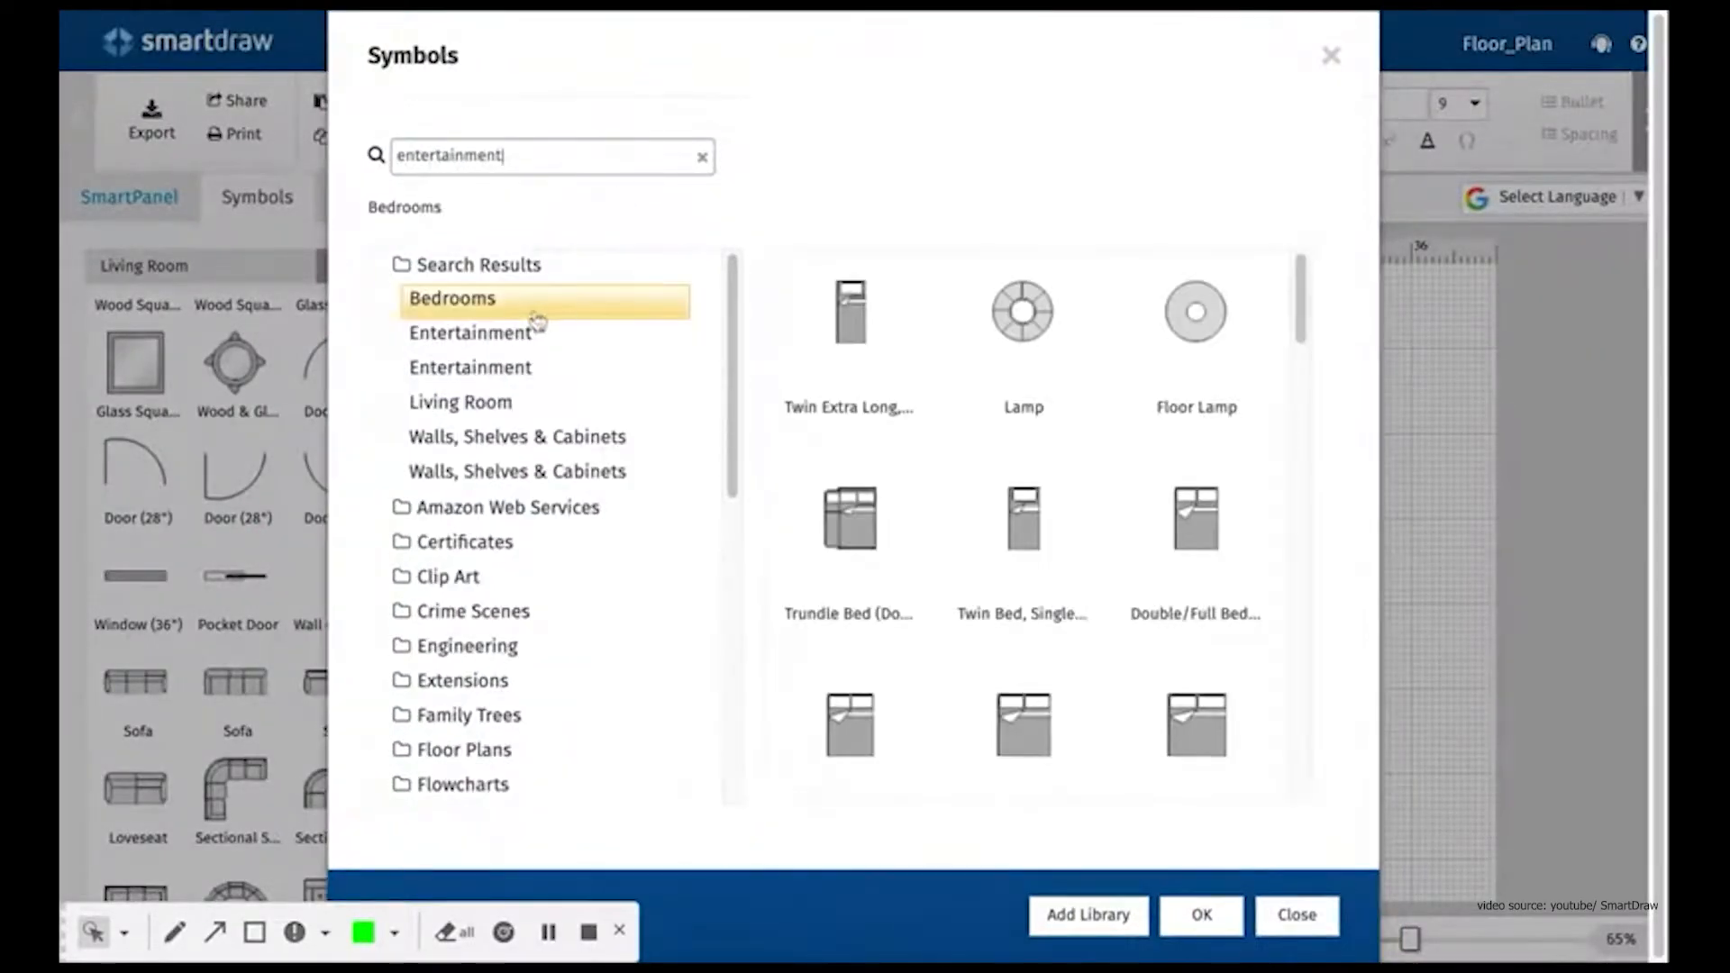
{"action": "left_click", "coordinate": [470, 332]}
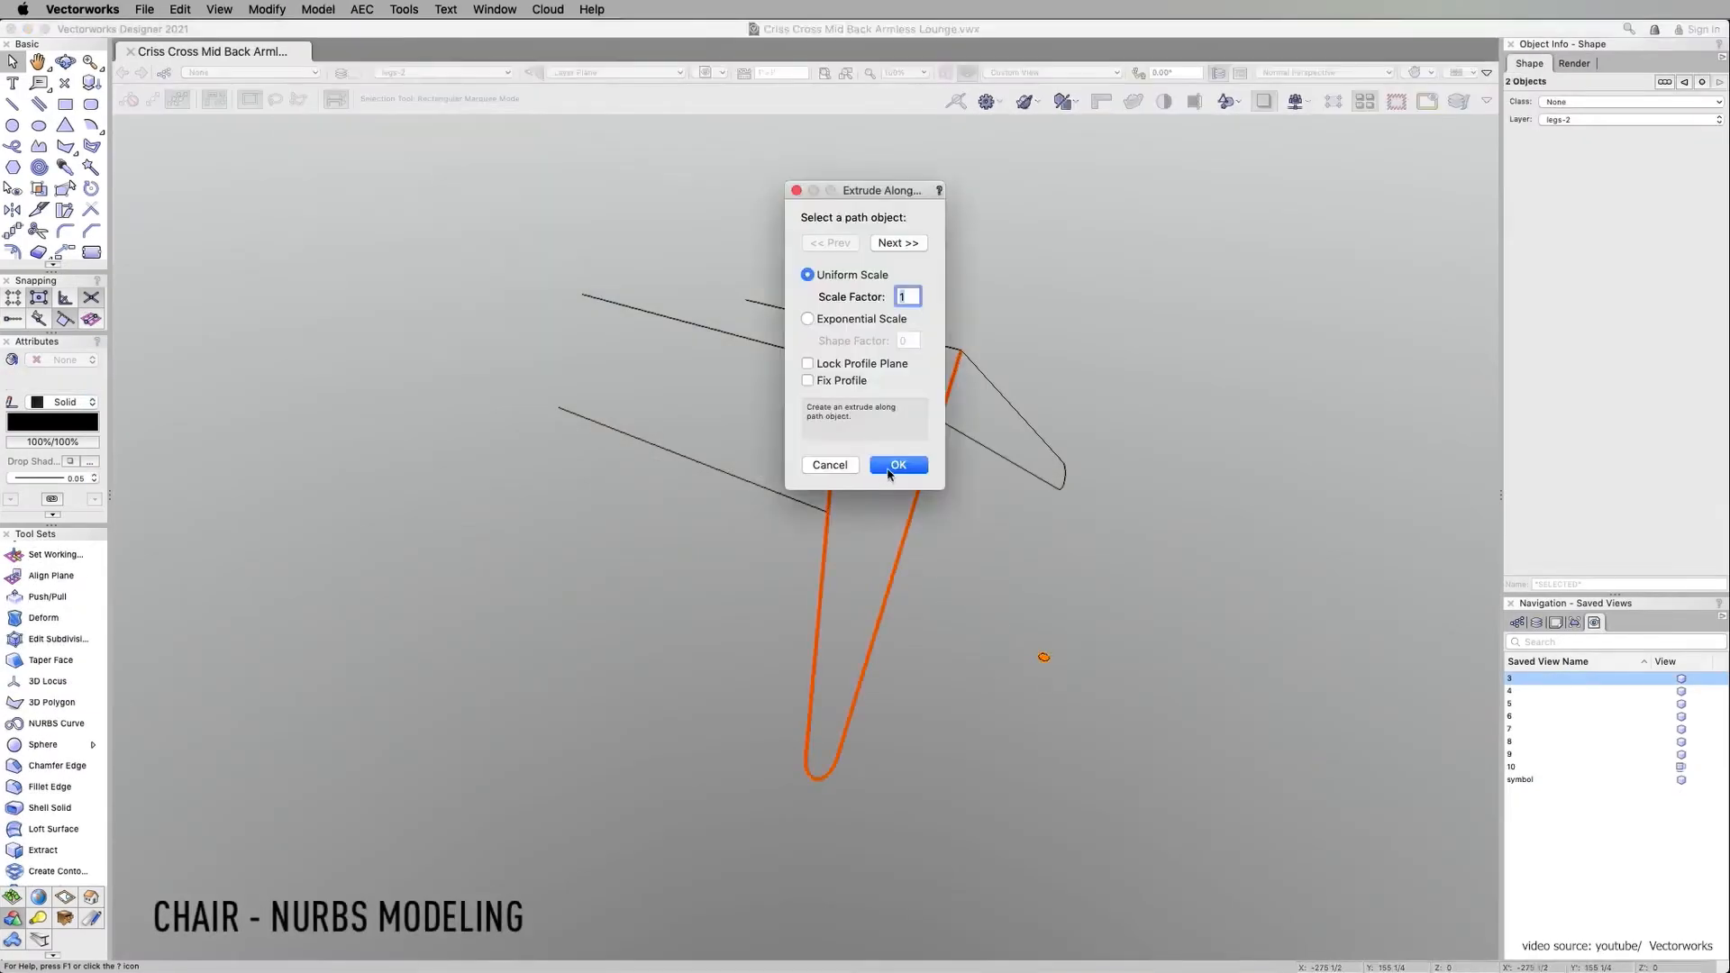
Confirm extruding the chair-leg profile along its path and orbit the furnished room model.
{"action": "left_click", "coordinate": [898, 465]}
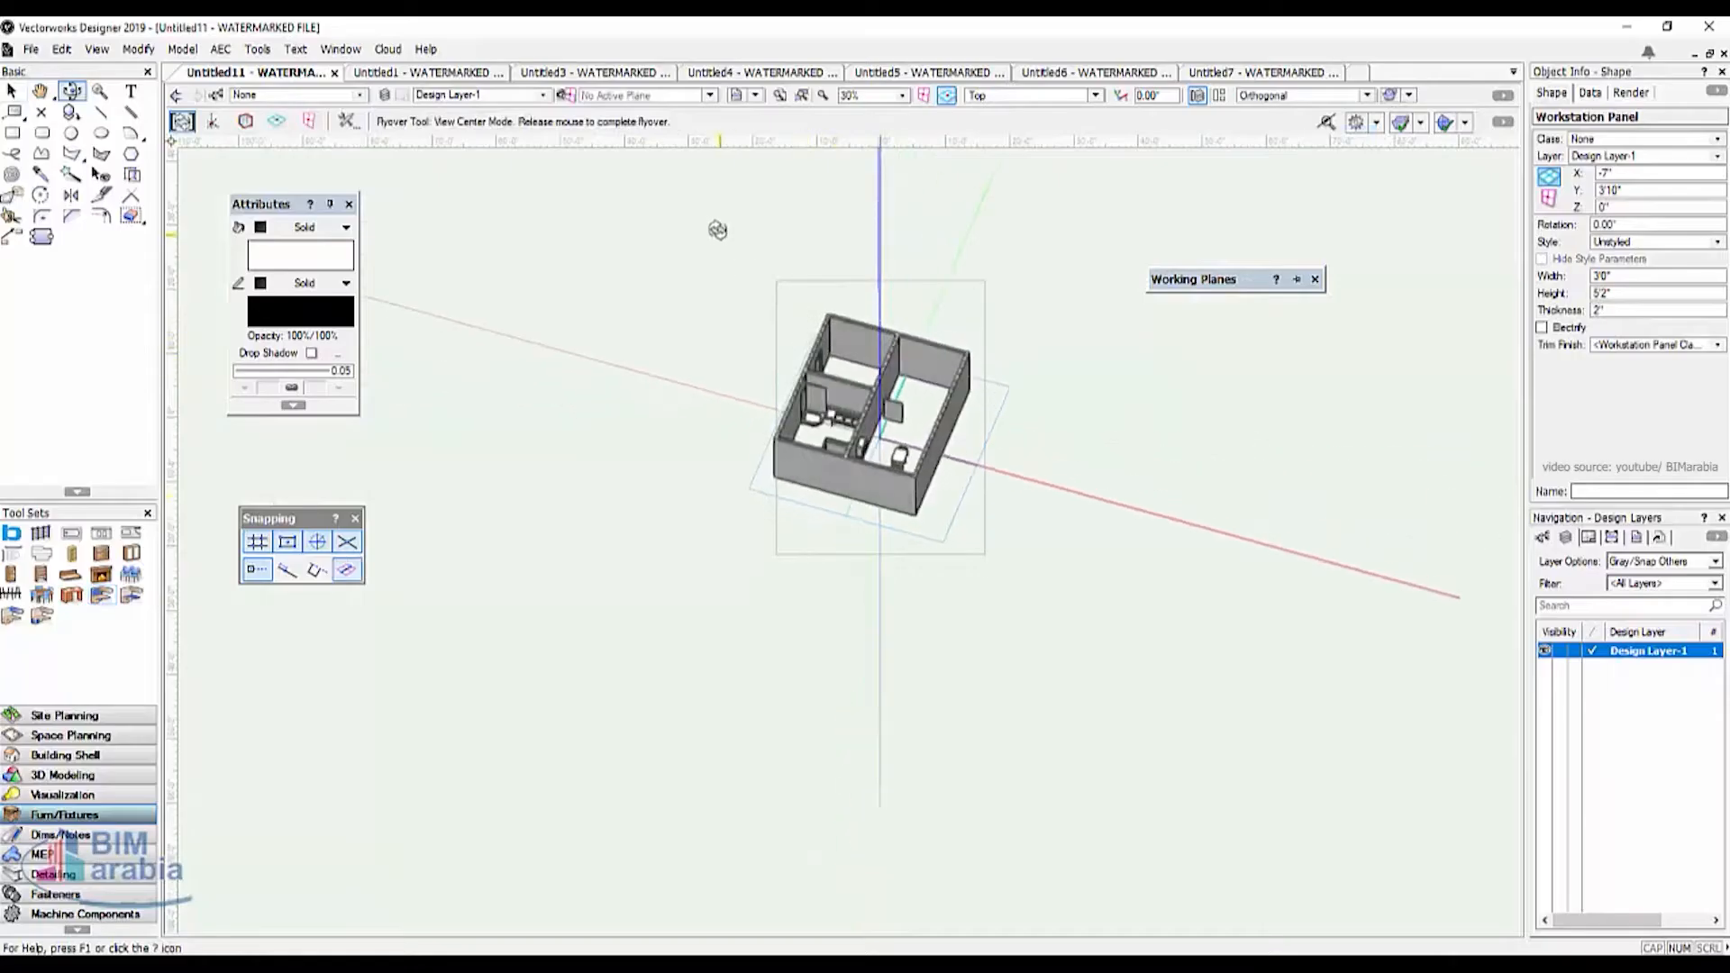
{"action": "left_click_drag", "start_coordinate": [717, 229], "coordinate": [710, 598]}
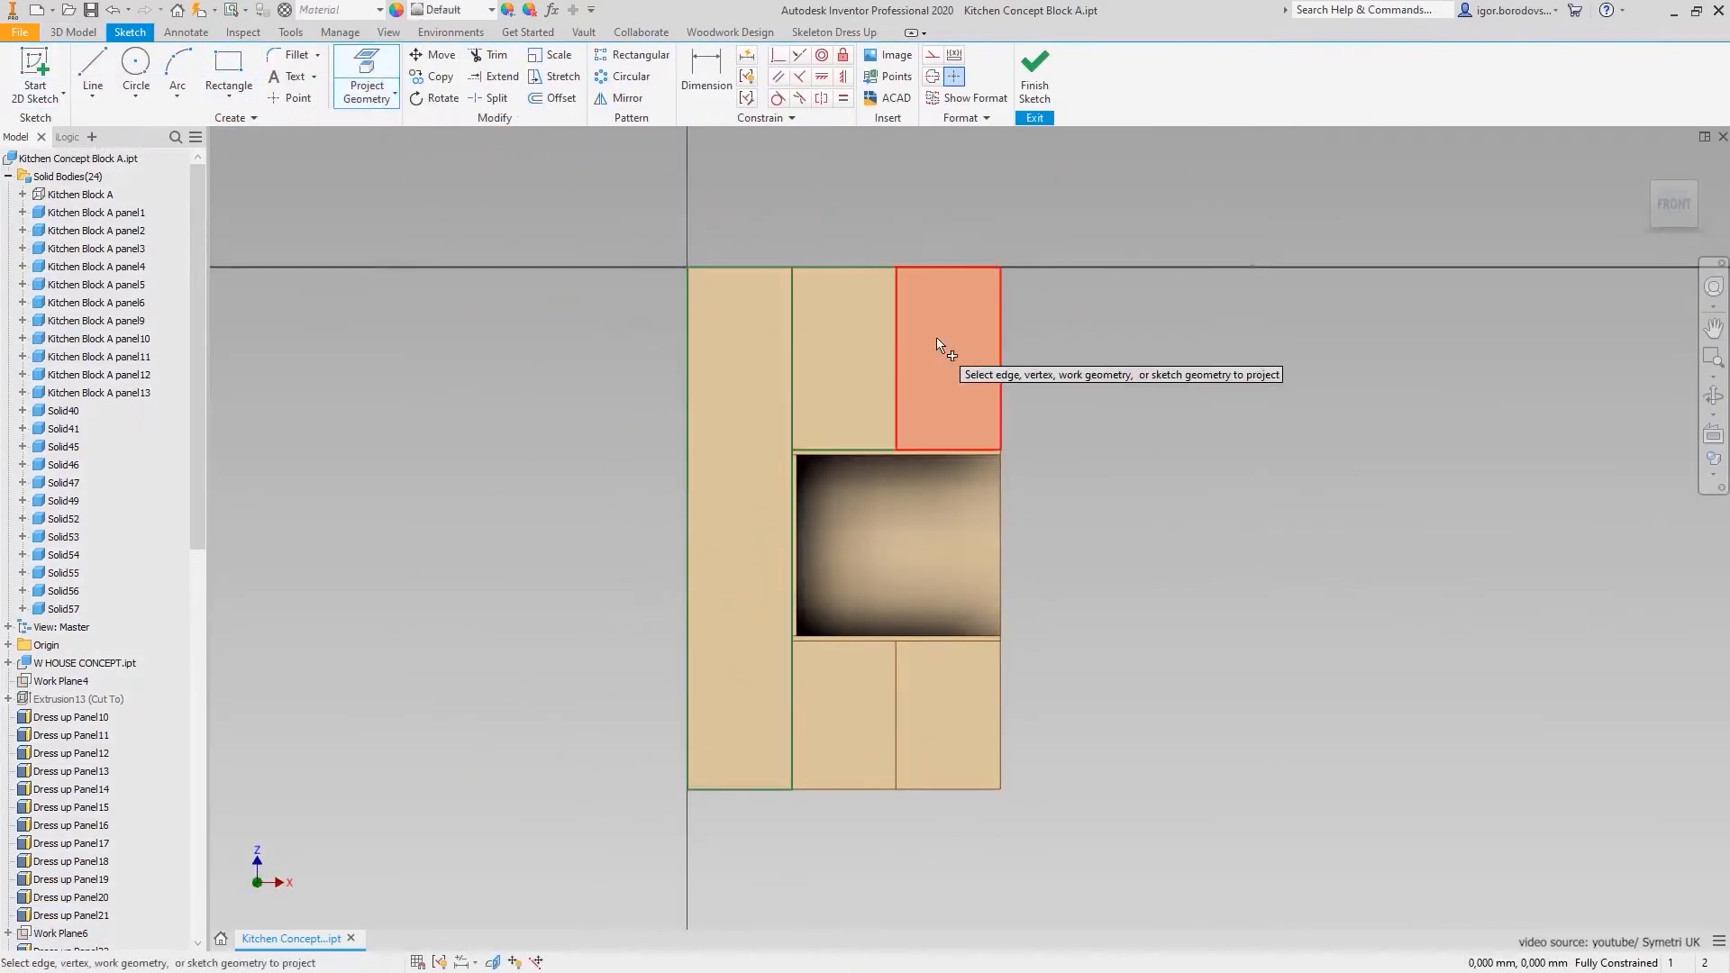
Project the selected kitchen panel edge into the active sketch.
{"action": "left_click", "coordinate": [559, 97]}
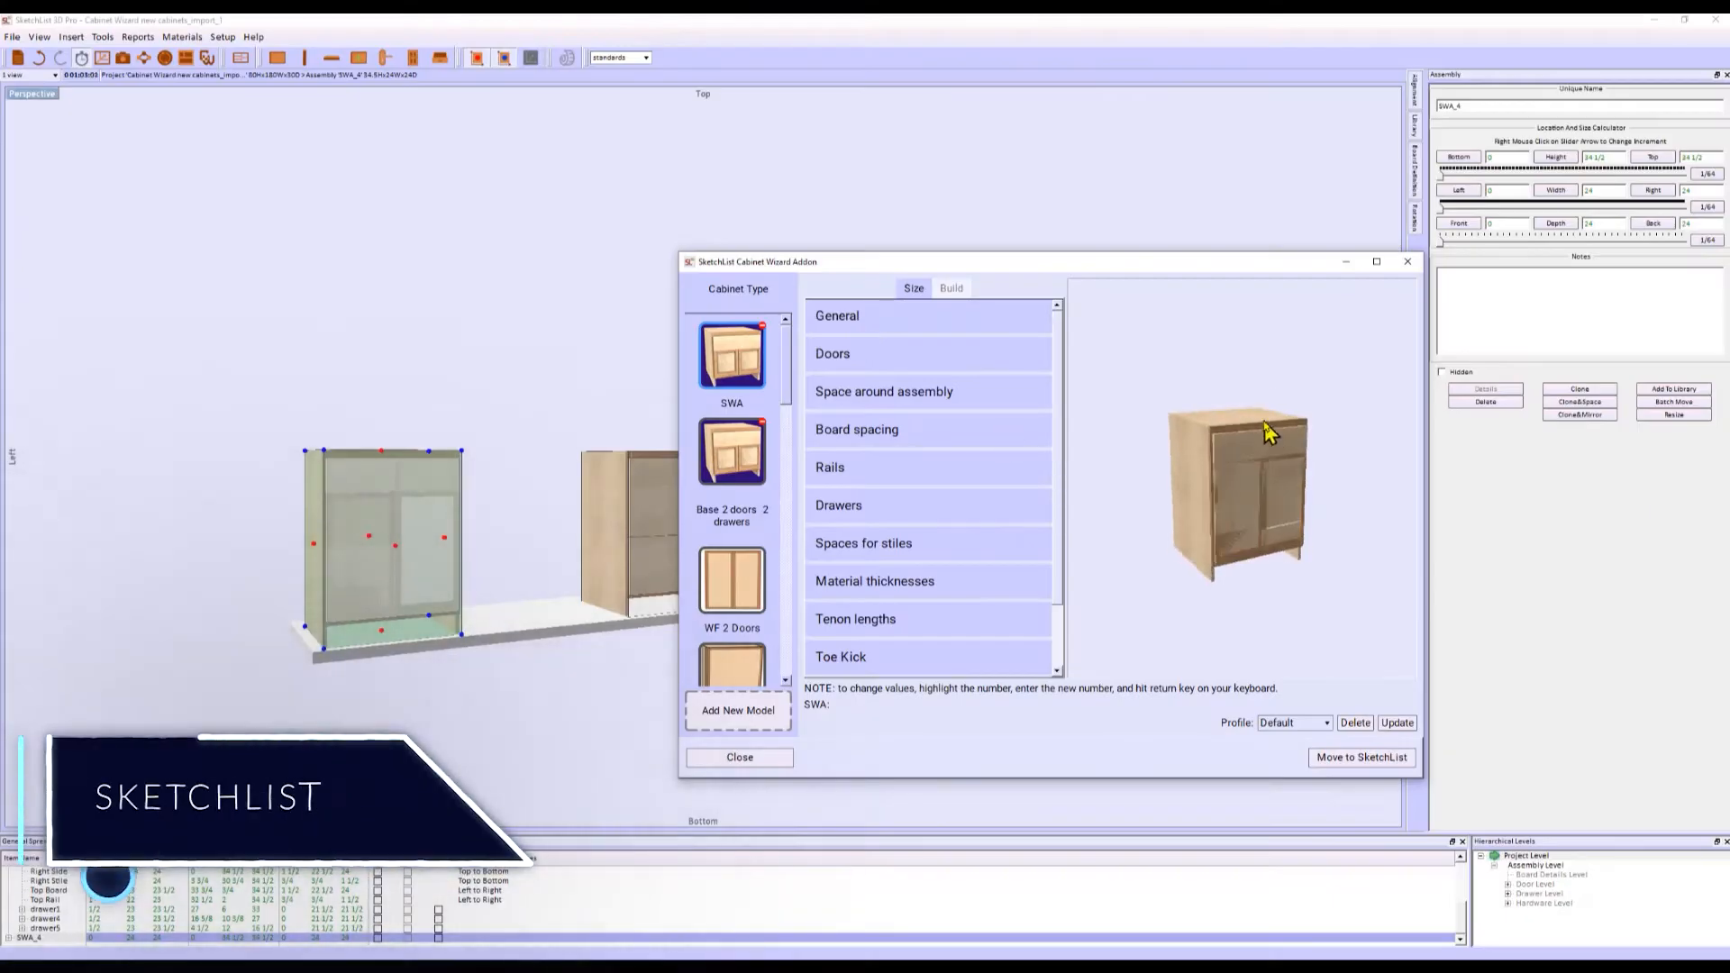
Expand the General cabinet options and send the configured wall cabinet into the SketchList project.
{"action": "left_click", "coordinate": [836, 315]}
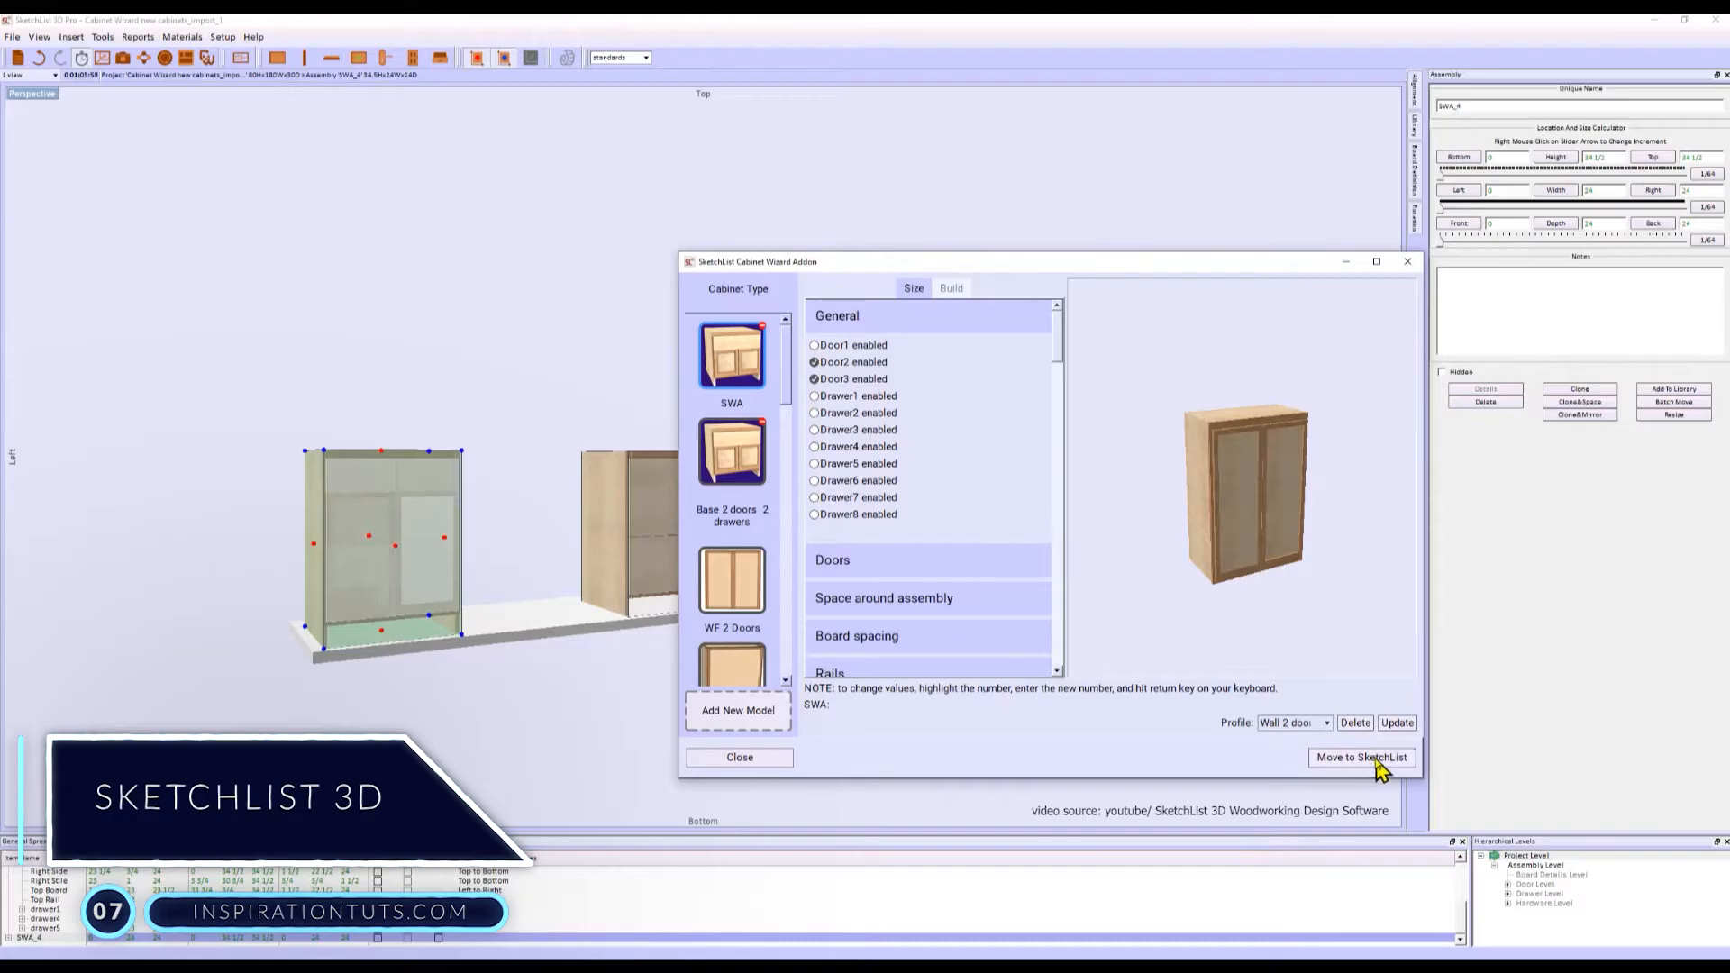
{"action": "left_click", "coordinate": [1363, 757]}
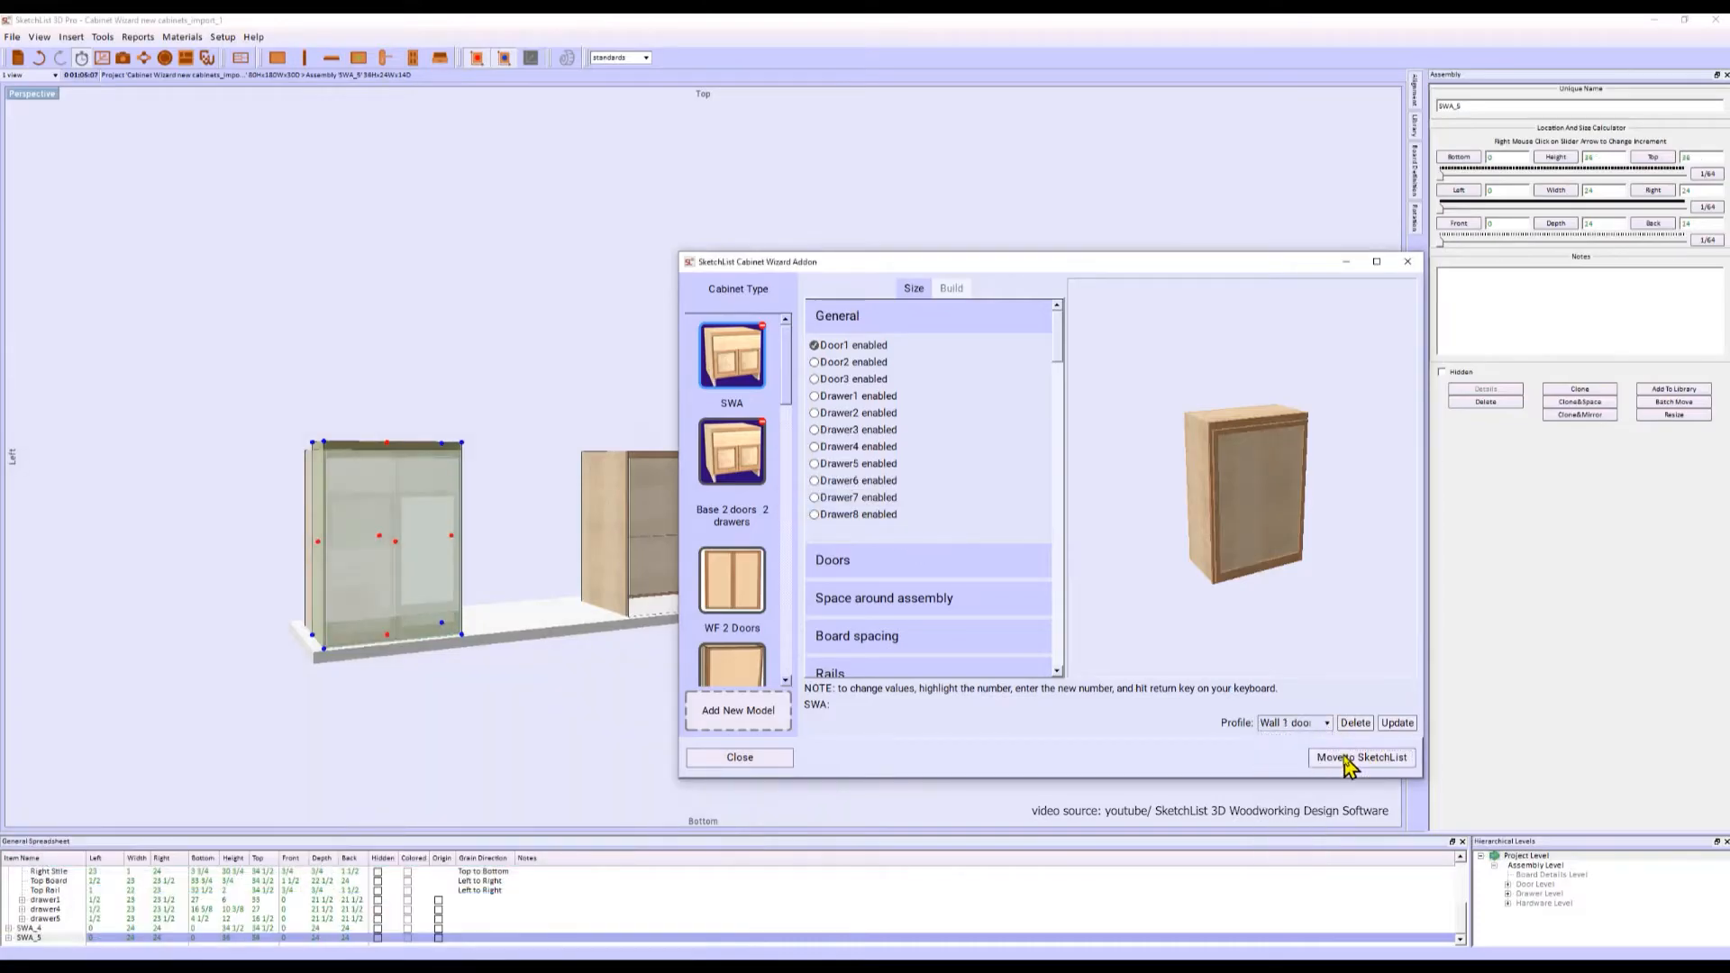
{"action": "left_click", "coordinate": [1361, 757]}
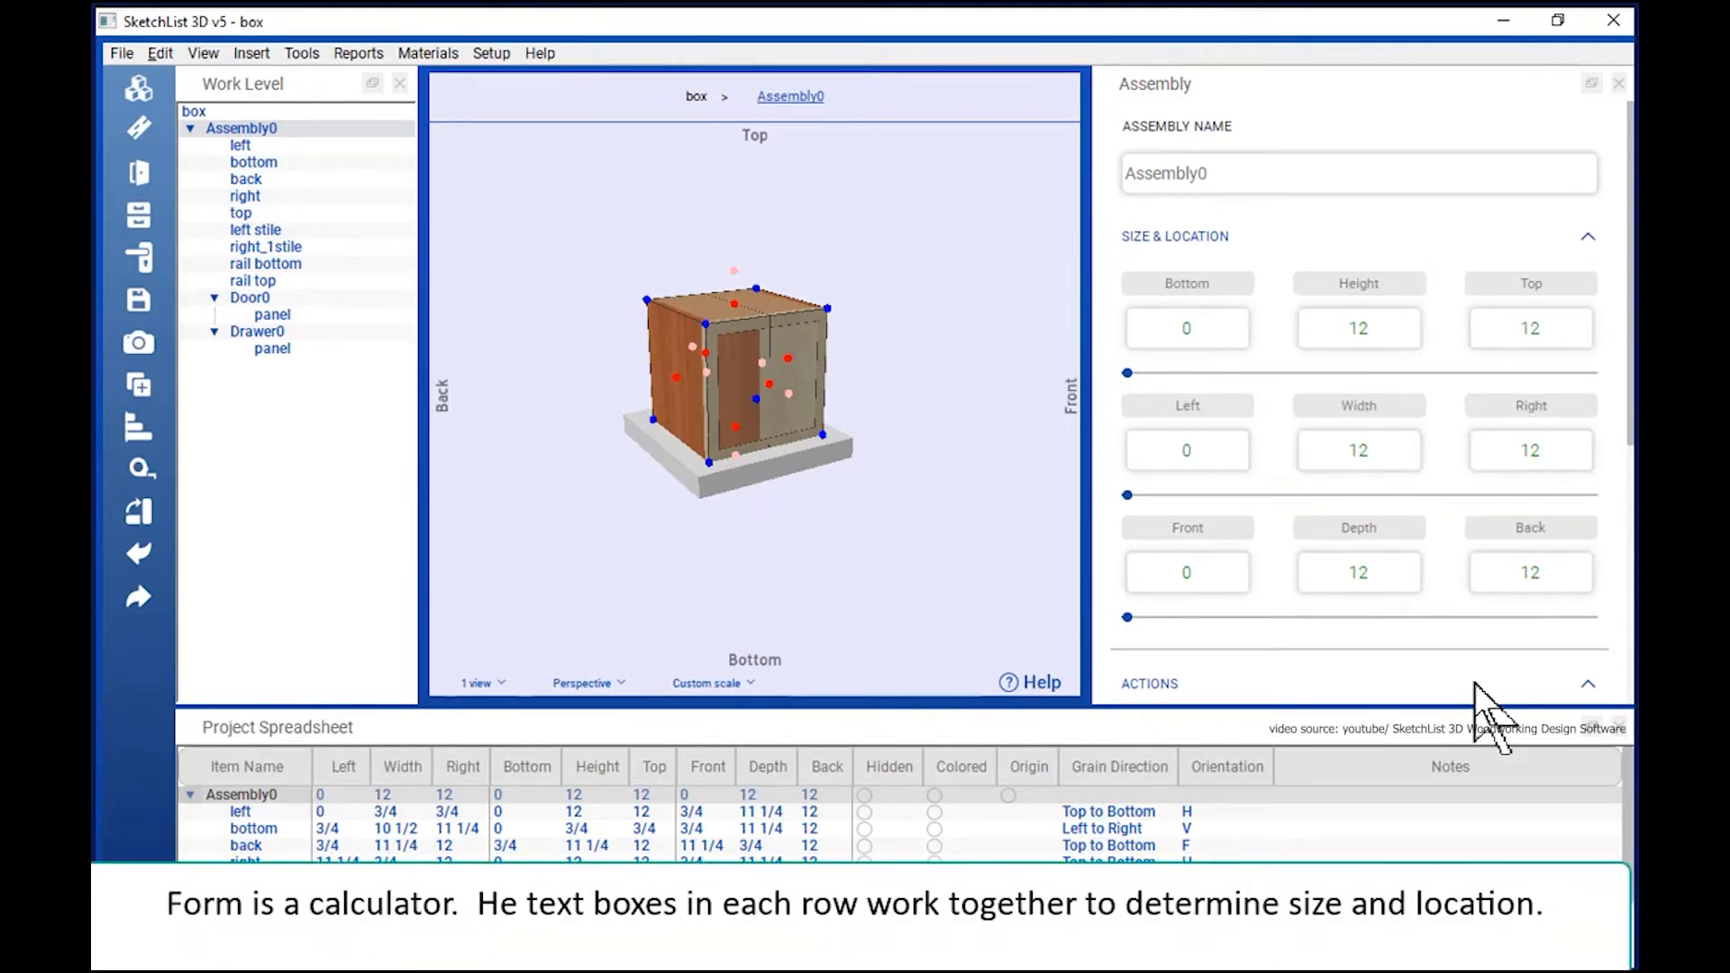
Enter a new Width value (24) in Size & Location and edit the left board's Right value in the spreadsheet.
{"action": "left_click", "coordinate": [1213, 328]}
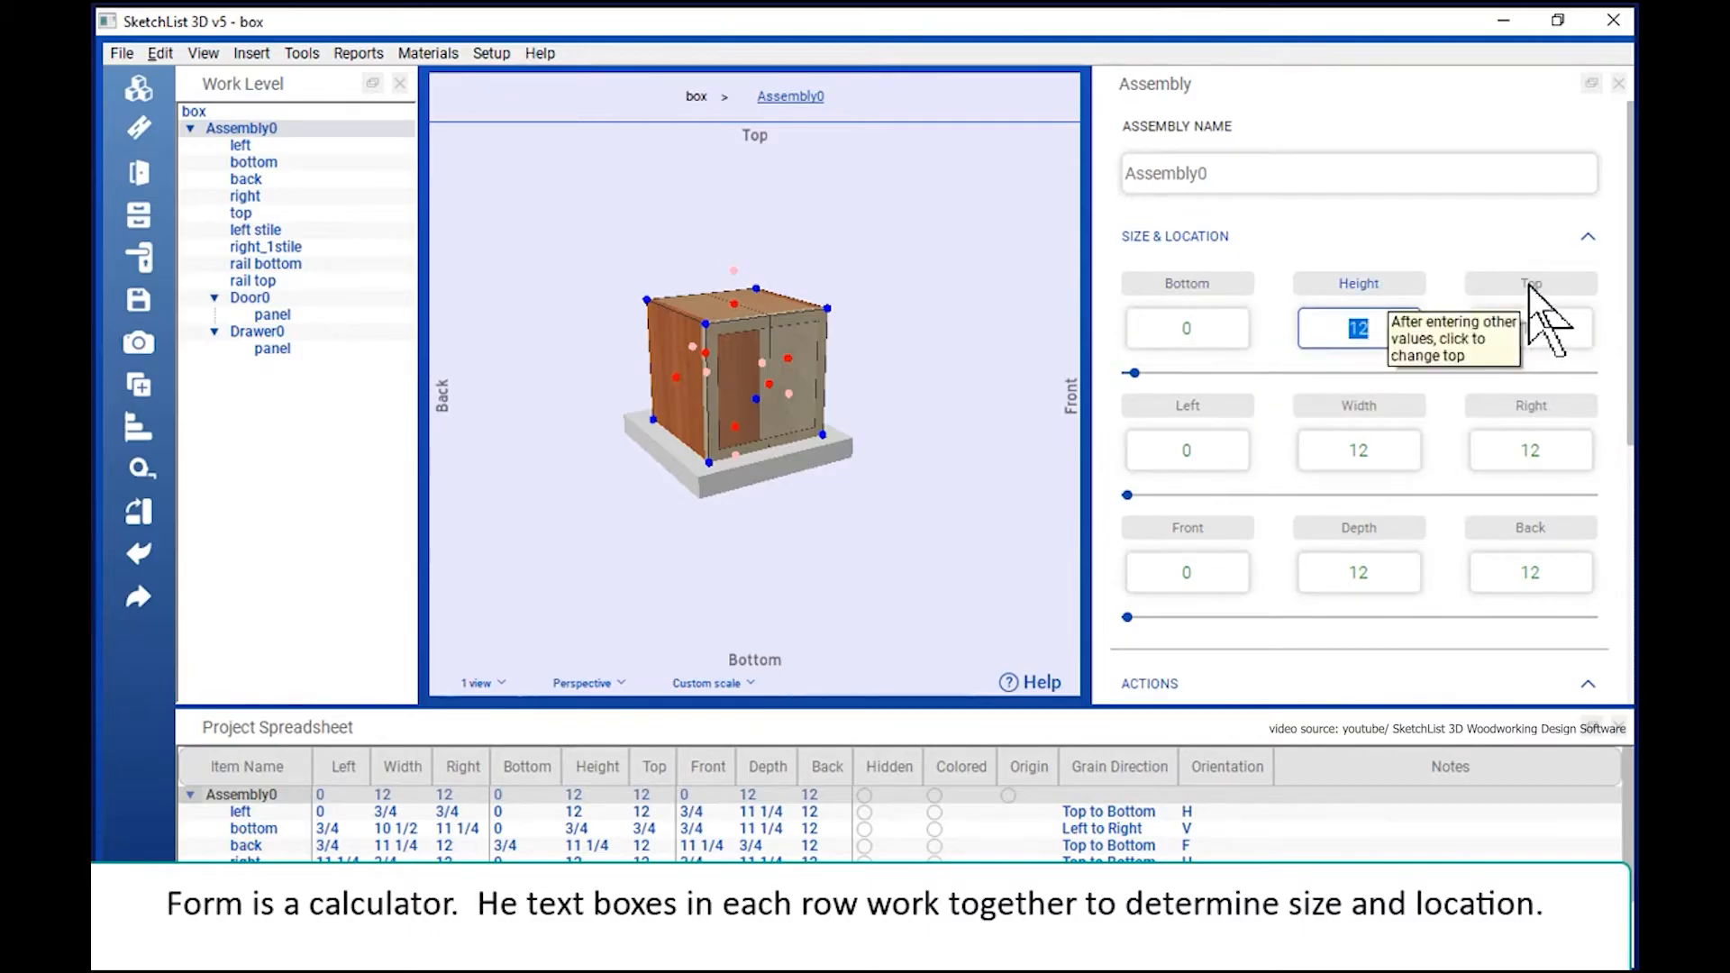
{"action": "type", "text": "24"}
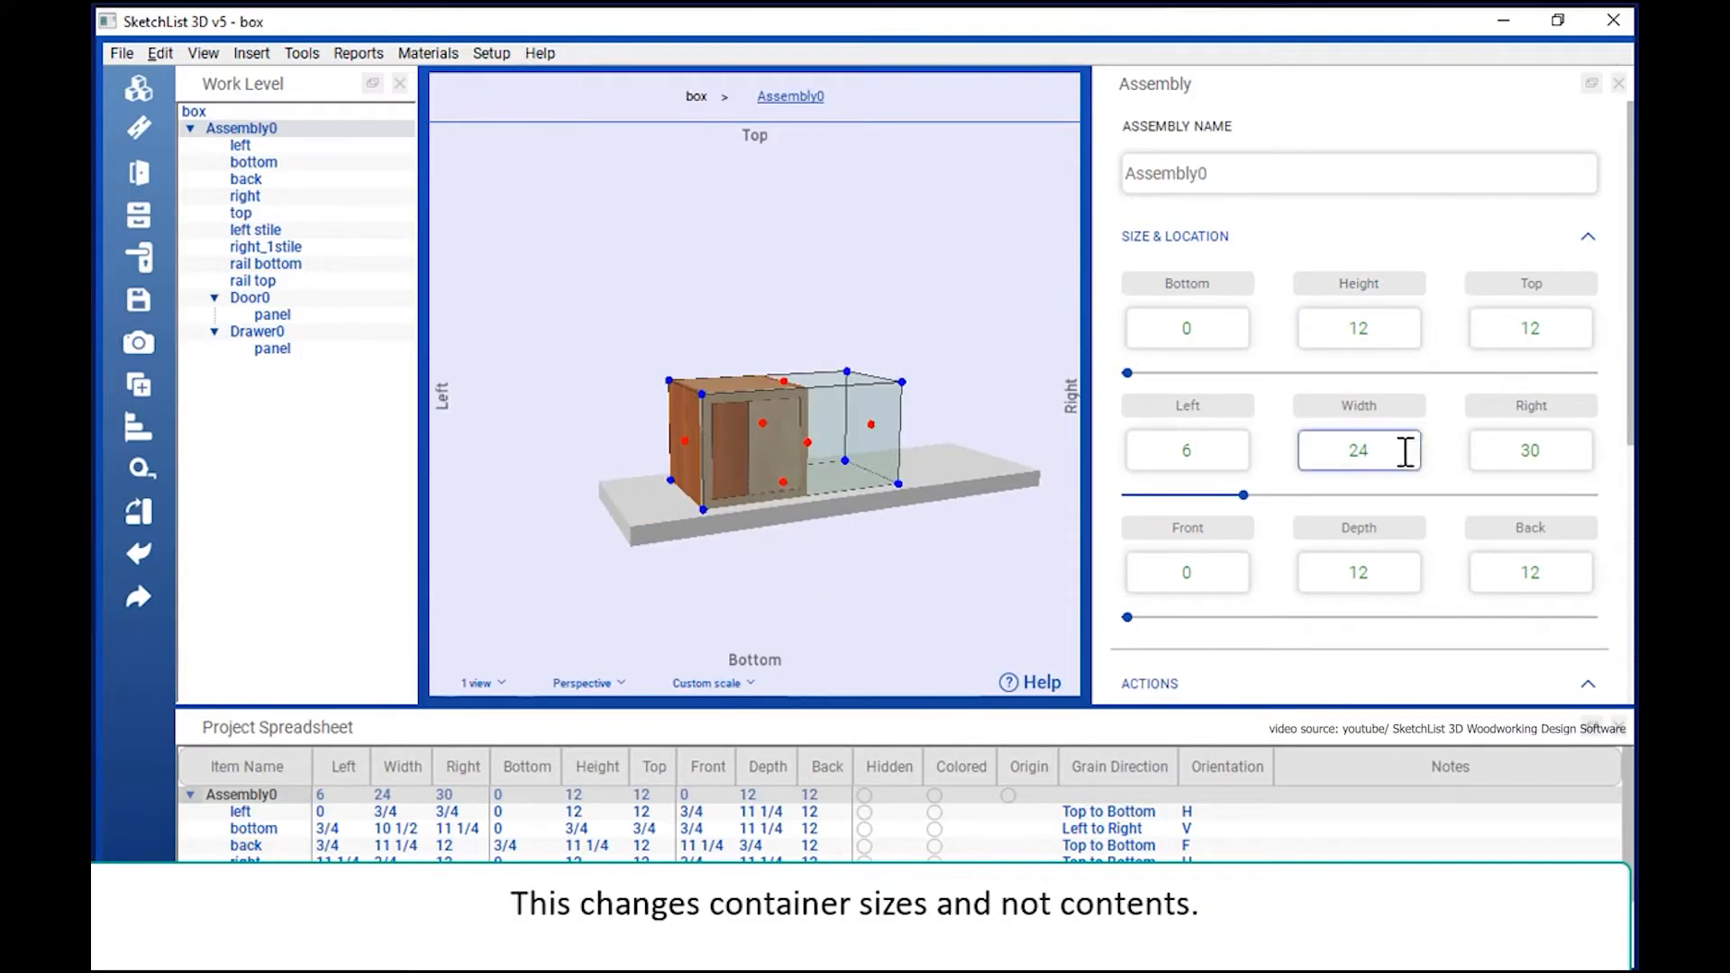
{"action": "left_click", "coordinate": [1187, 451]}
{"action": "type", "text": "0"}
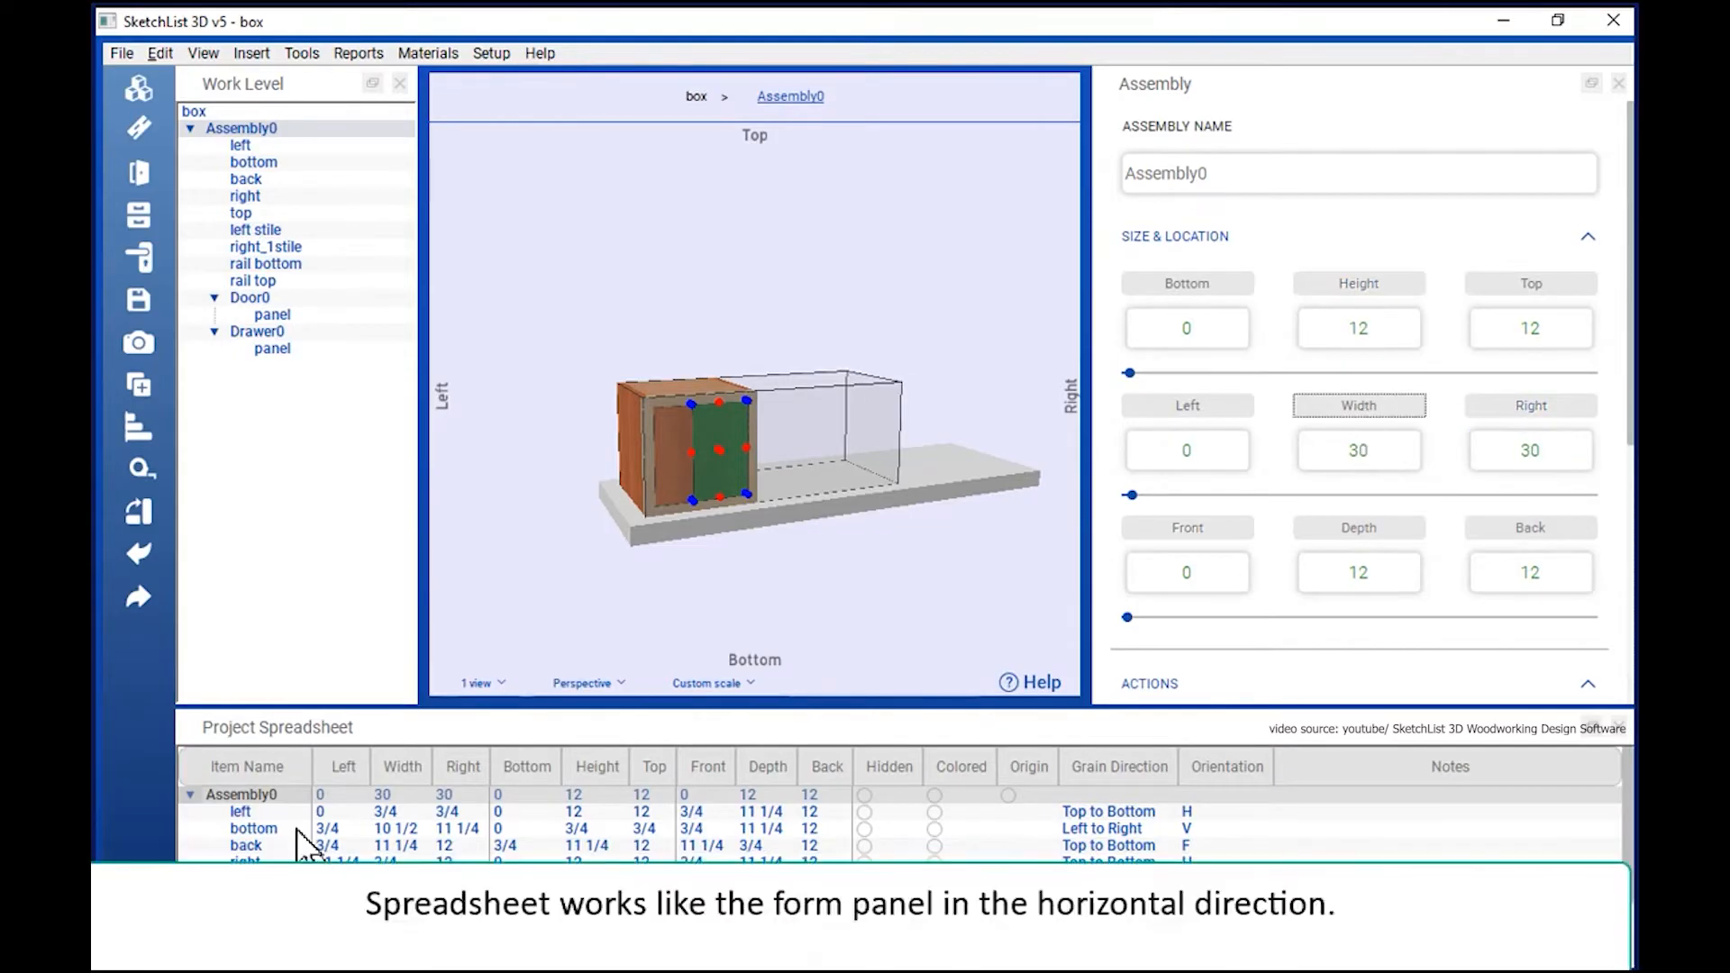
{"action": "left_click", "coordinate": [459, 811]}
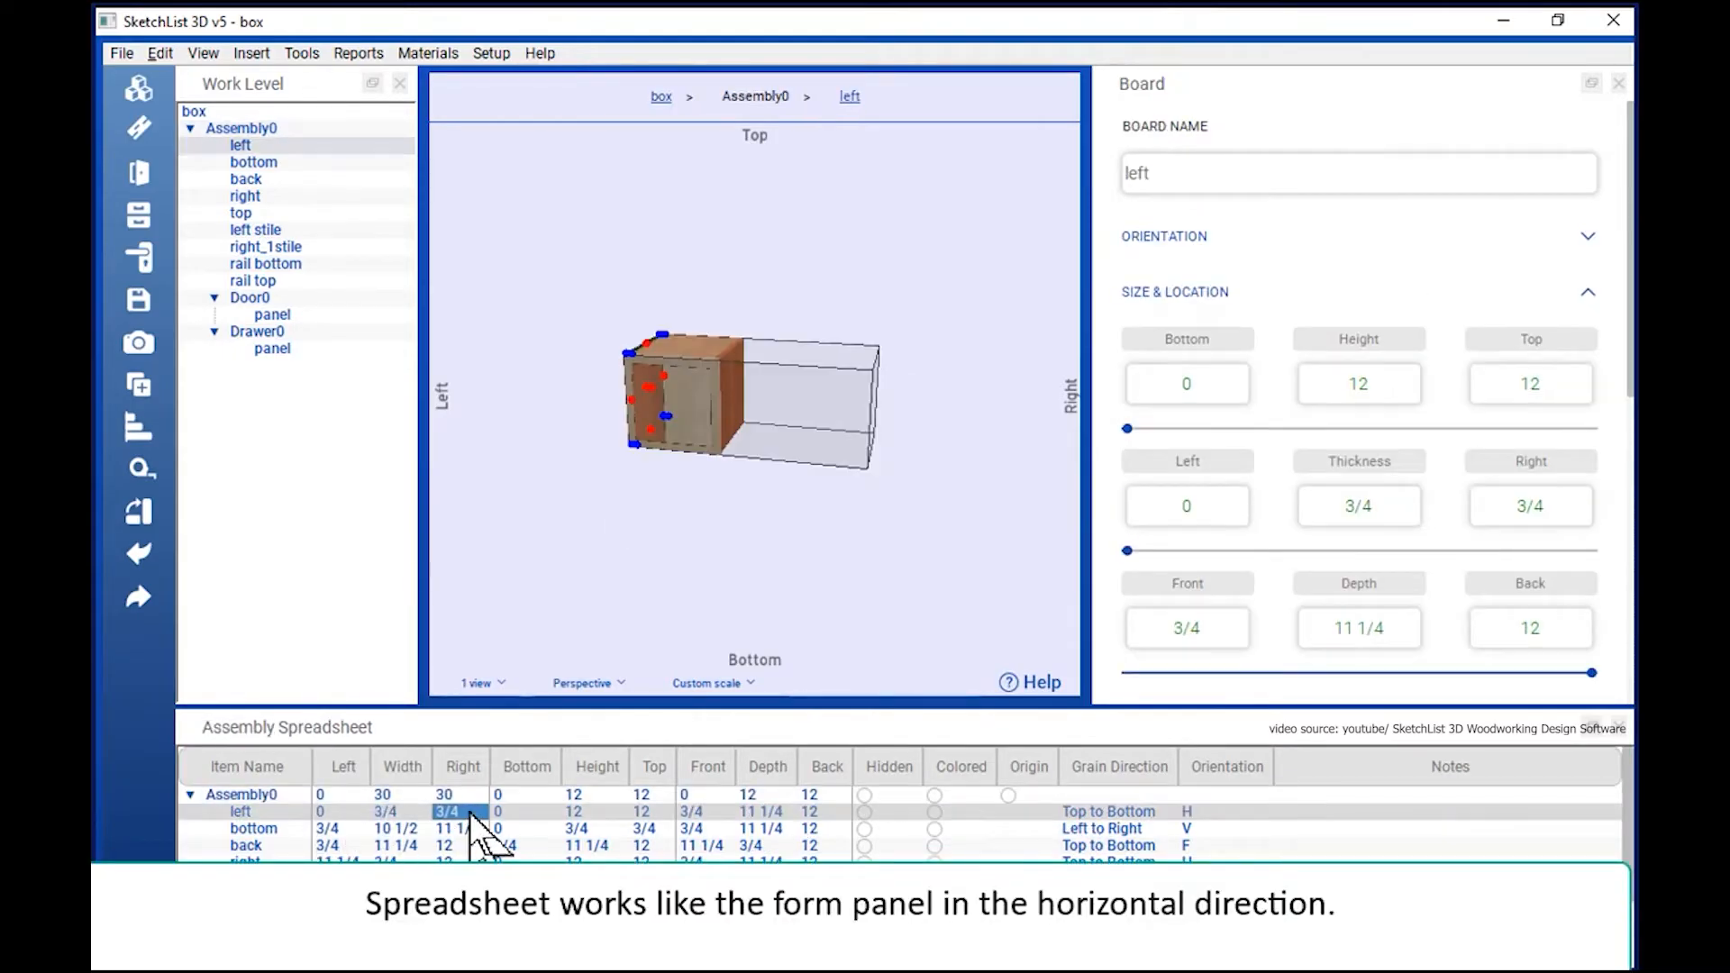
{"action": "left_click", "coordinate": [339, 811]}
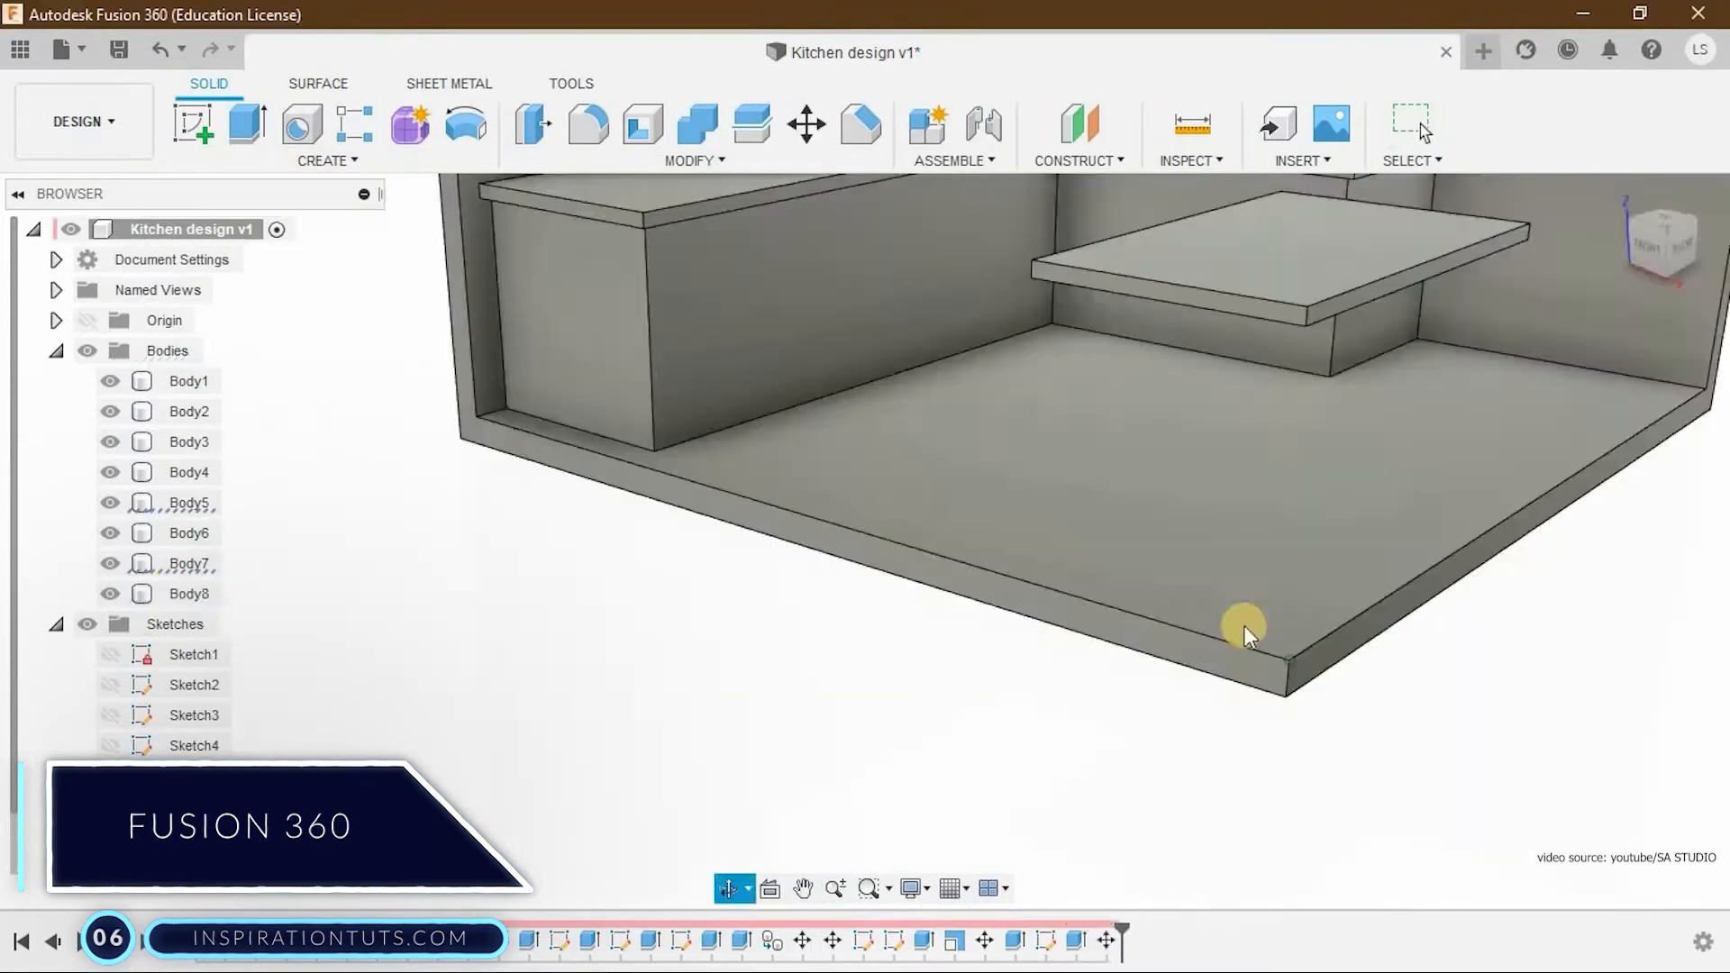
Select the base slab and bodies of the kitchen corner model as the shelf is repositioned.
{"action": "left_click", "coordinate": [245, 126]}
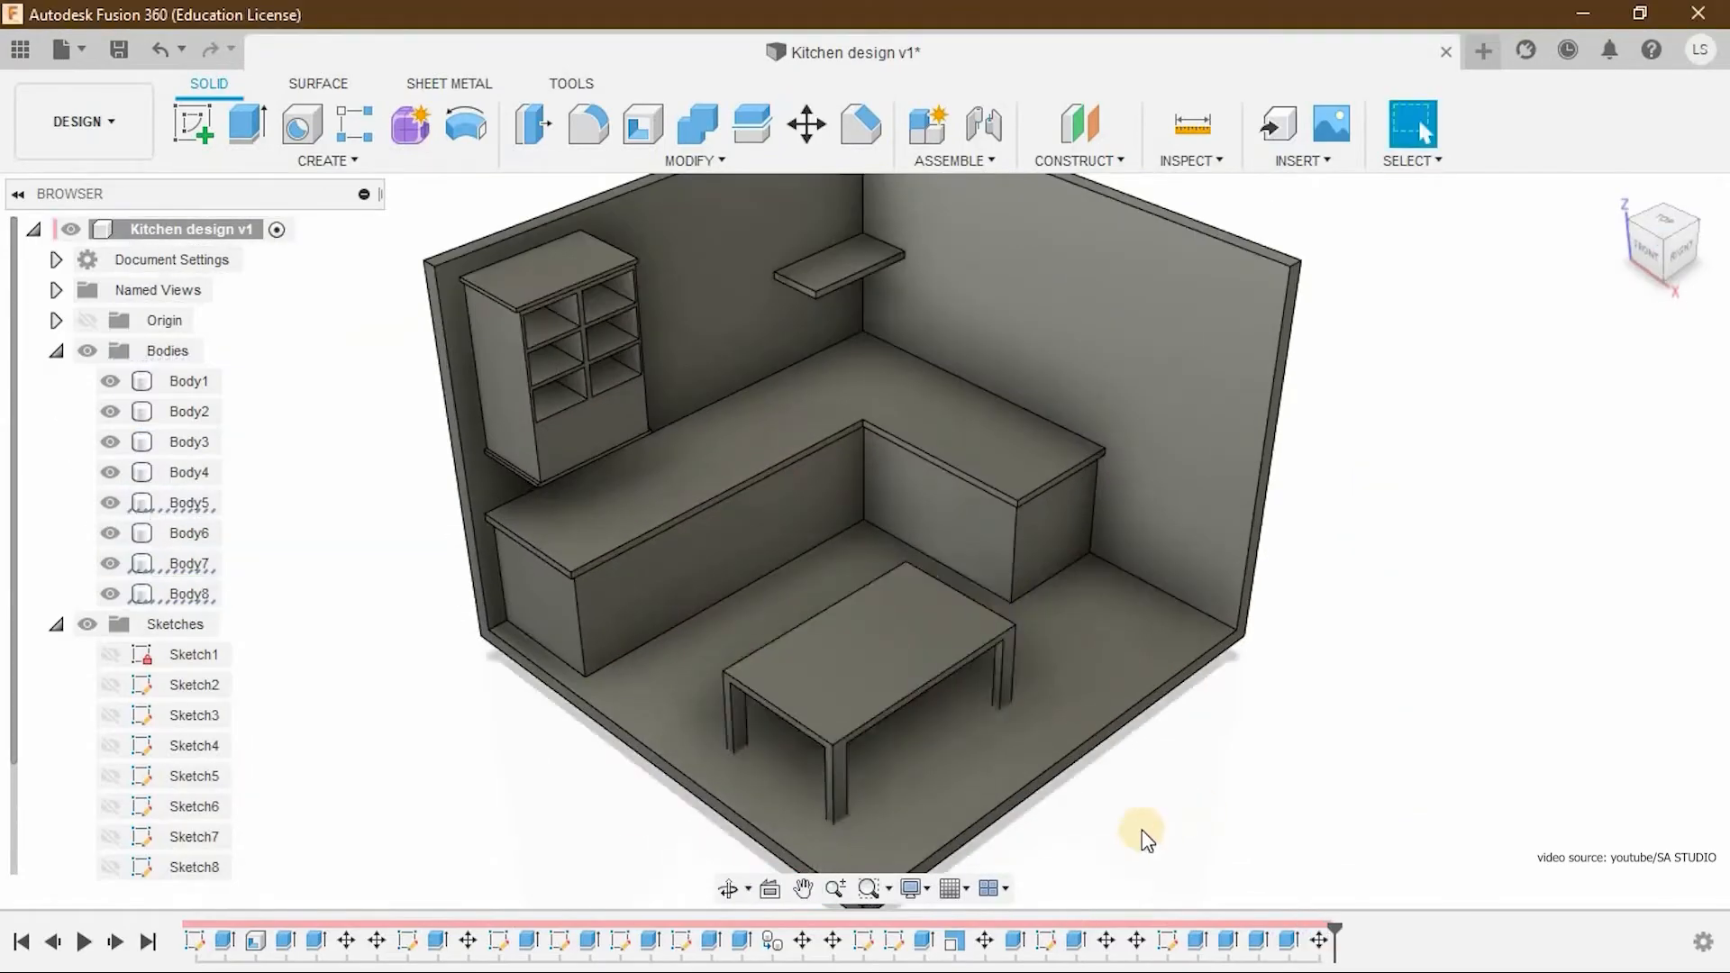
{"action": "left_click", "coordinate": [245, 126]}
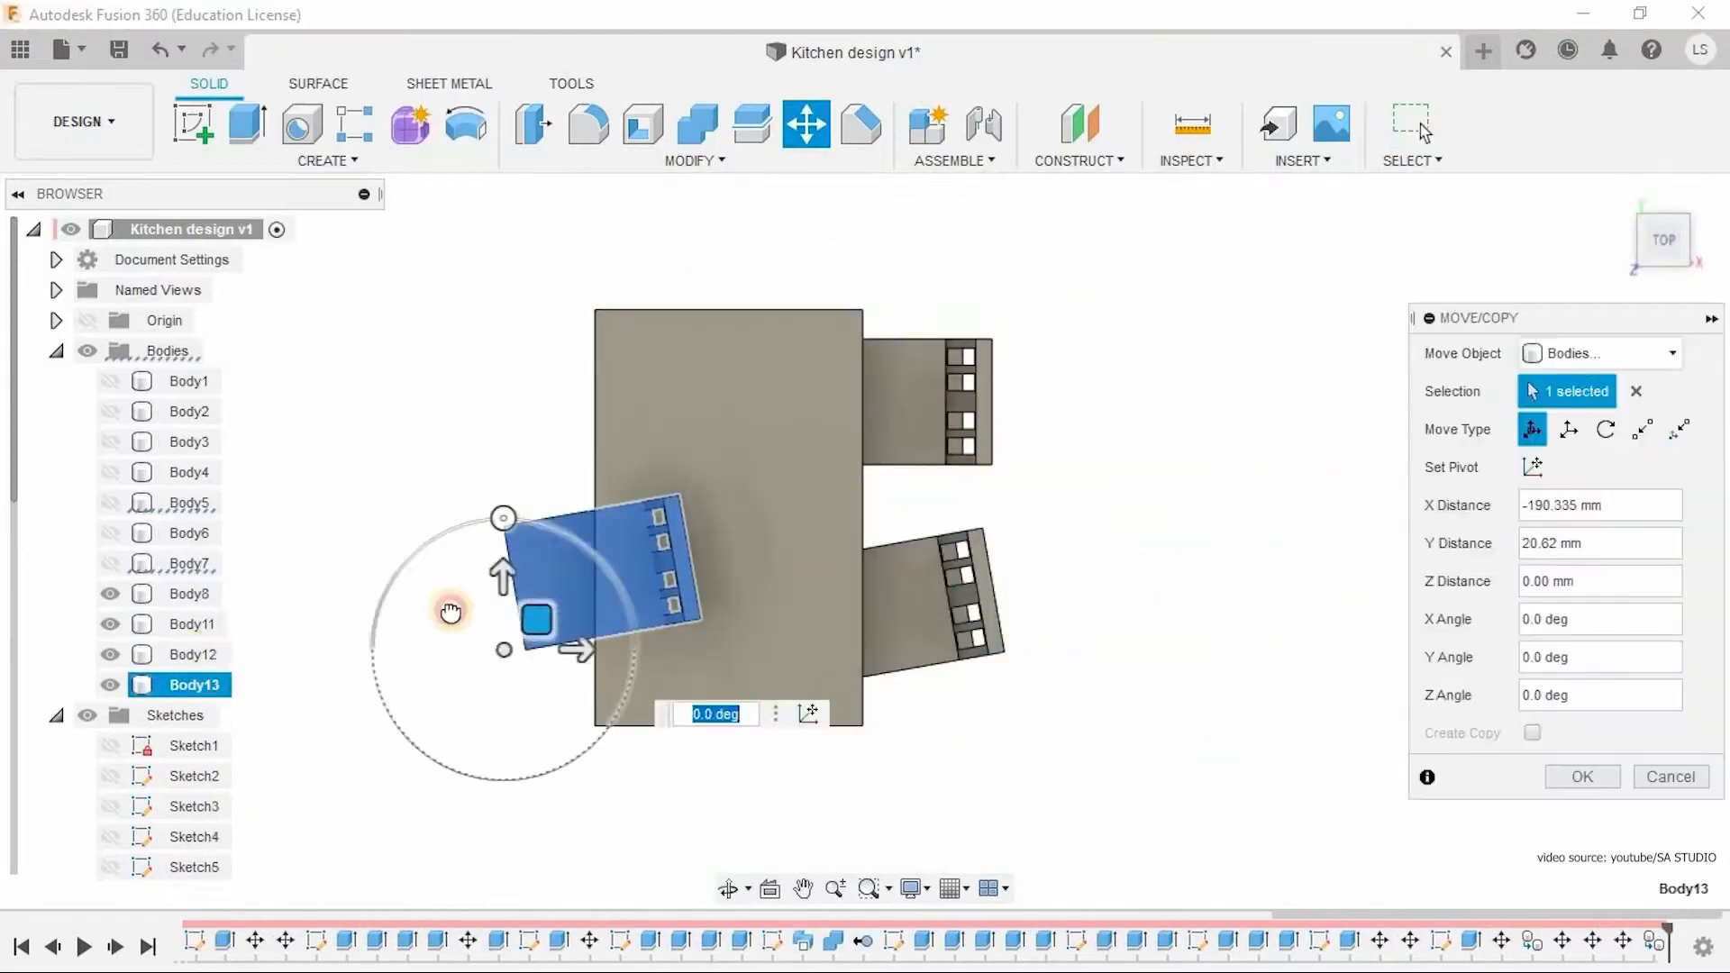
{"action": "left_click", "coordinate": [1583, 777]}
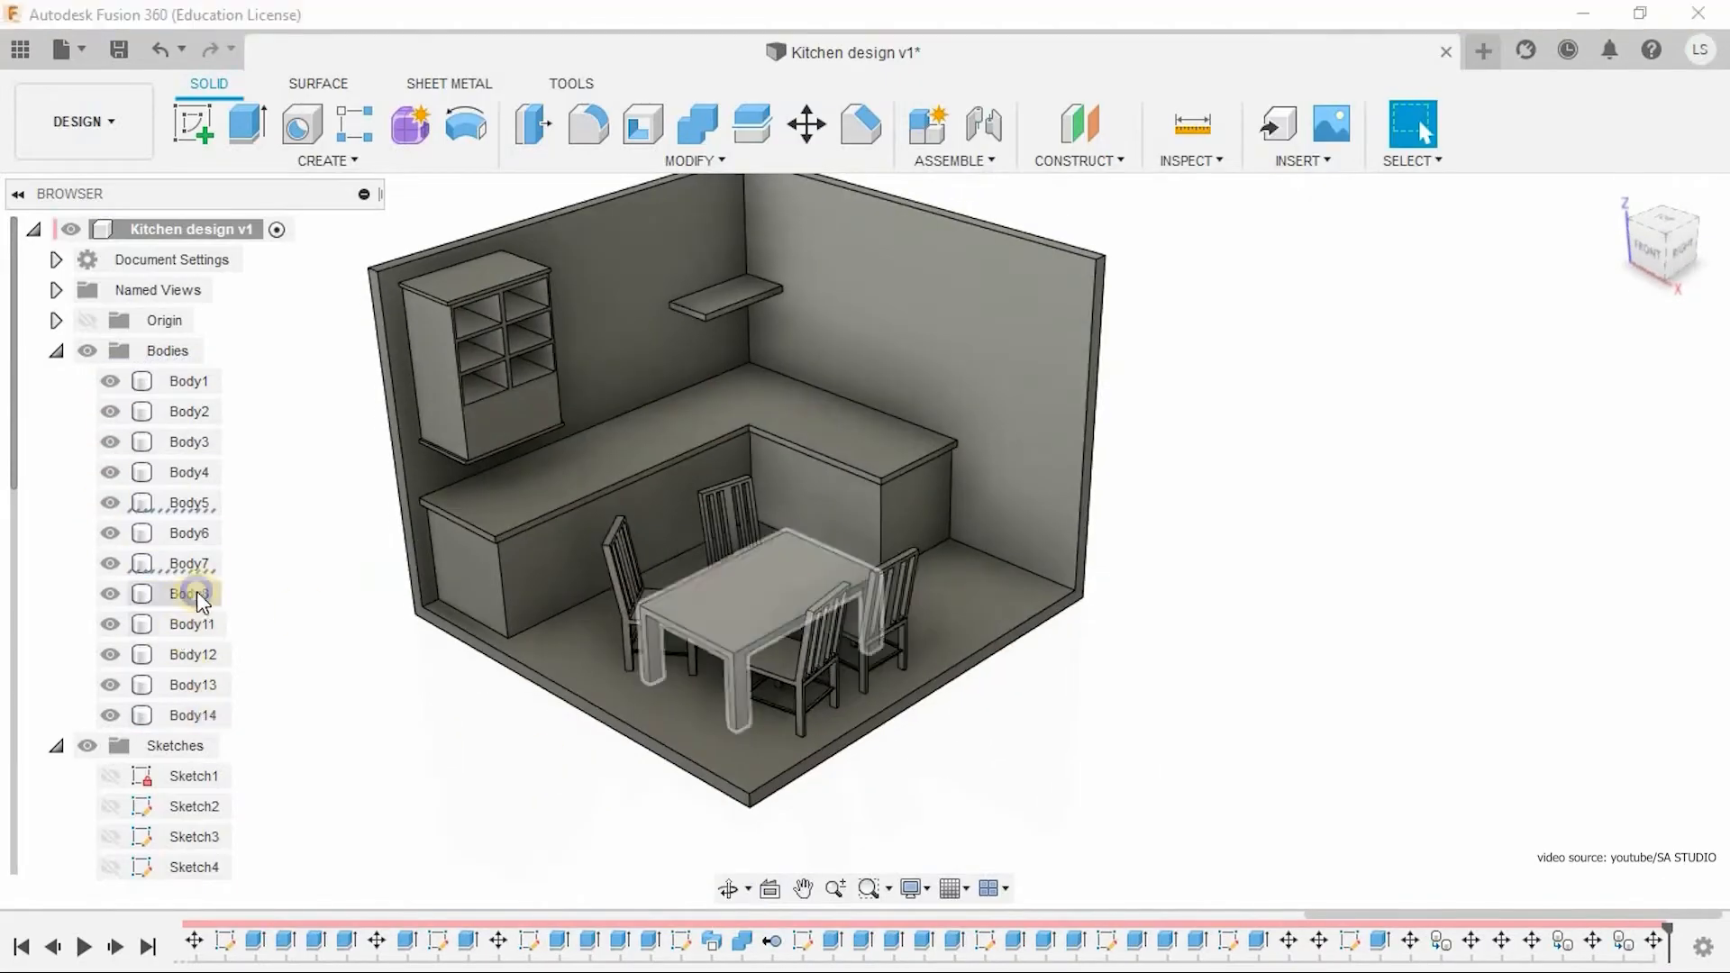
{"action": "left_click", "coordinate": [808, 127]}
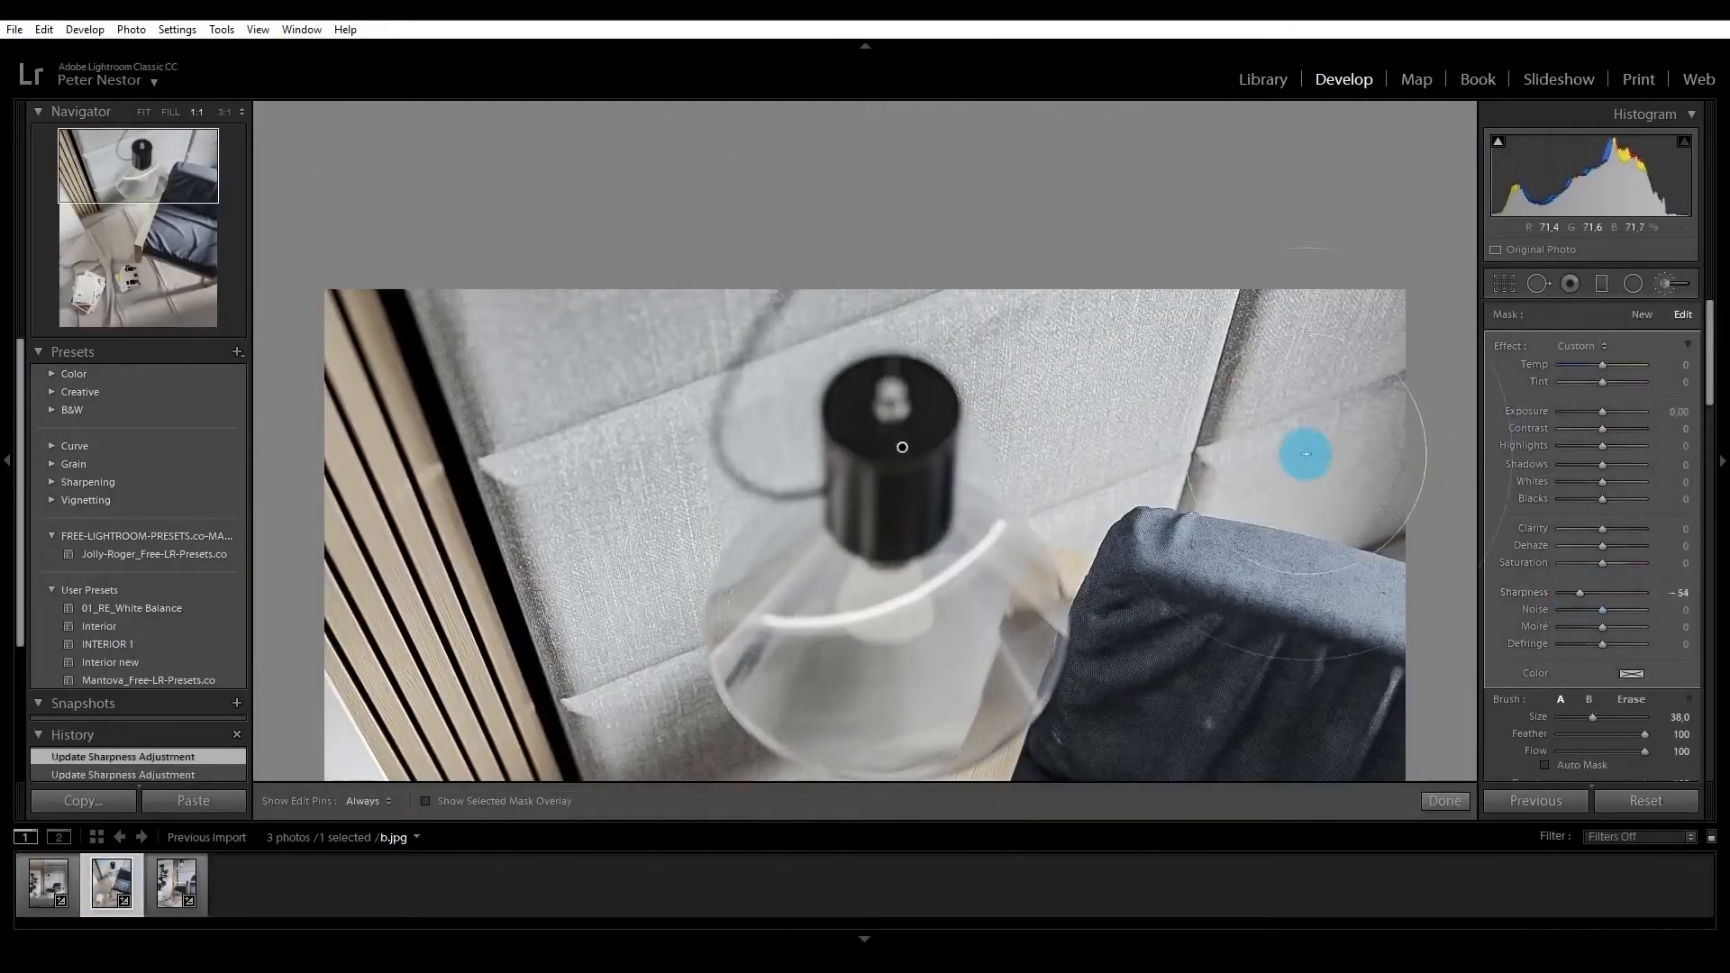
Select an item in Lightroom's left panel during the lamp photo retouch.
{"action": "left_click", "coordinate": [42, 885]}
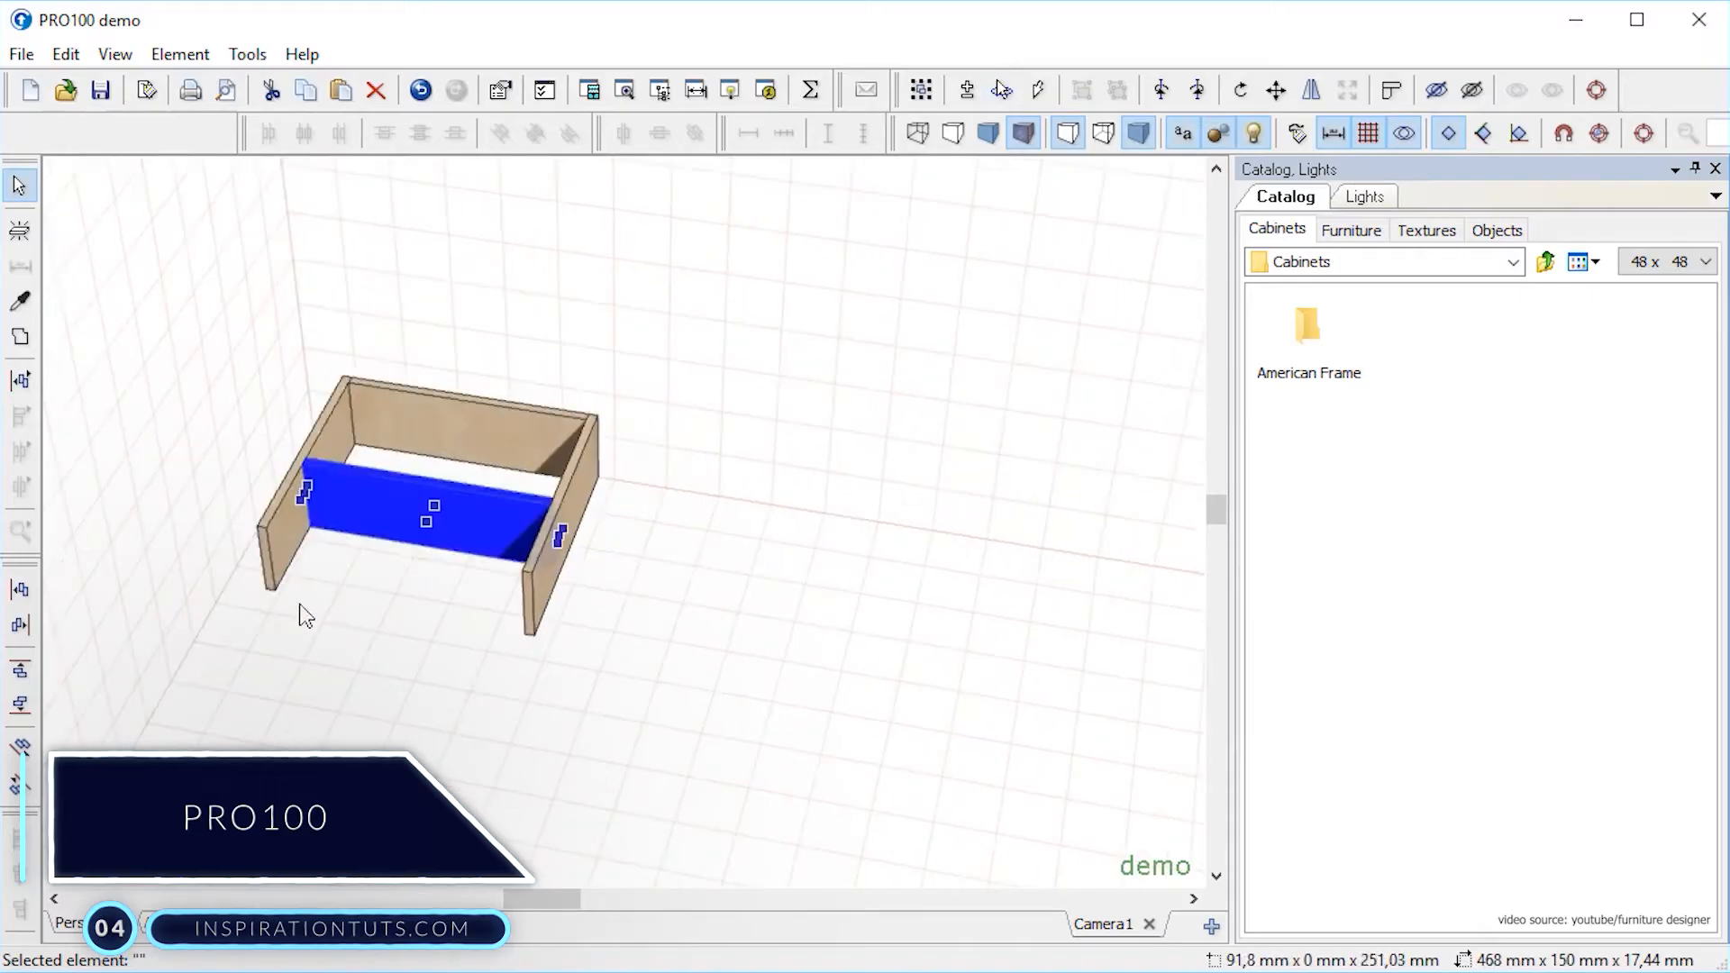
Adjust the double bed's rails and mattress material in the PRO100 Properties dialog.
{"action": "left_click", "coordinate": [420, 266]}
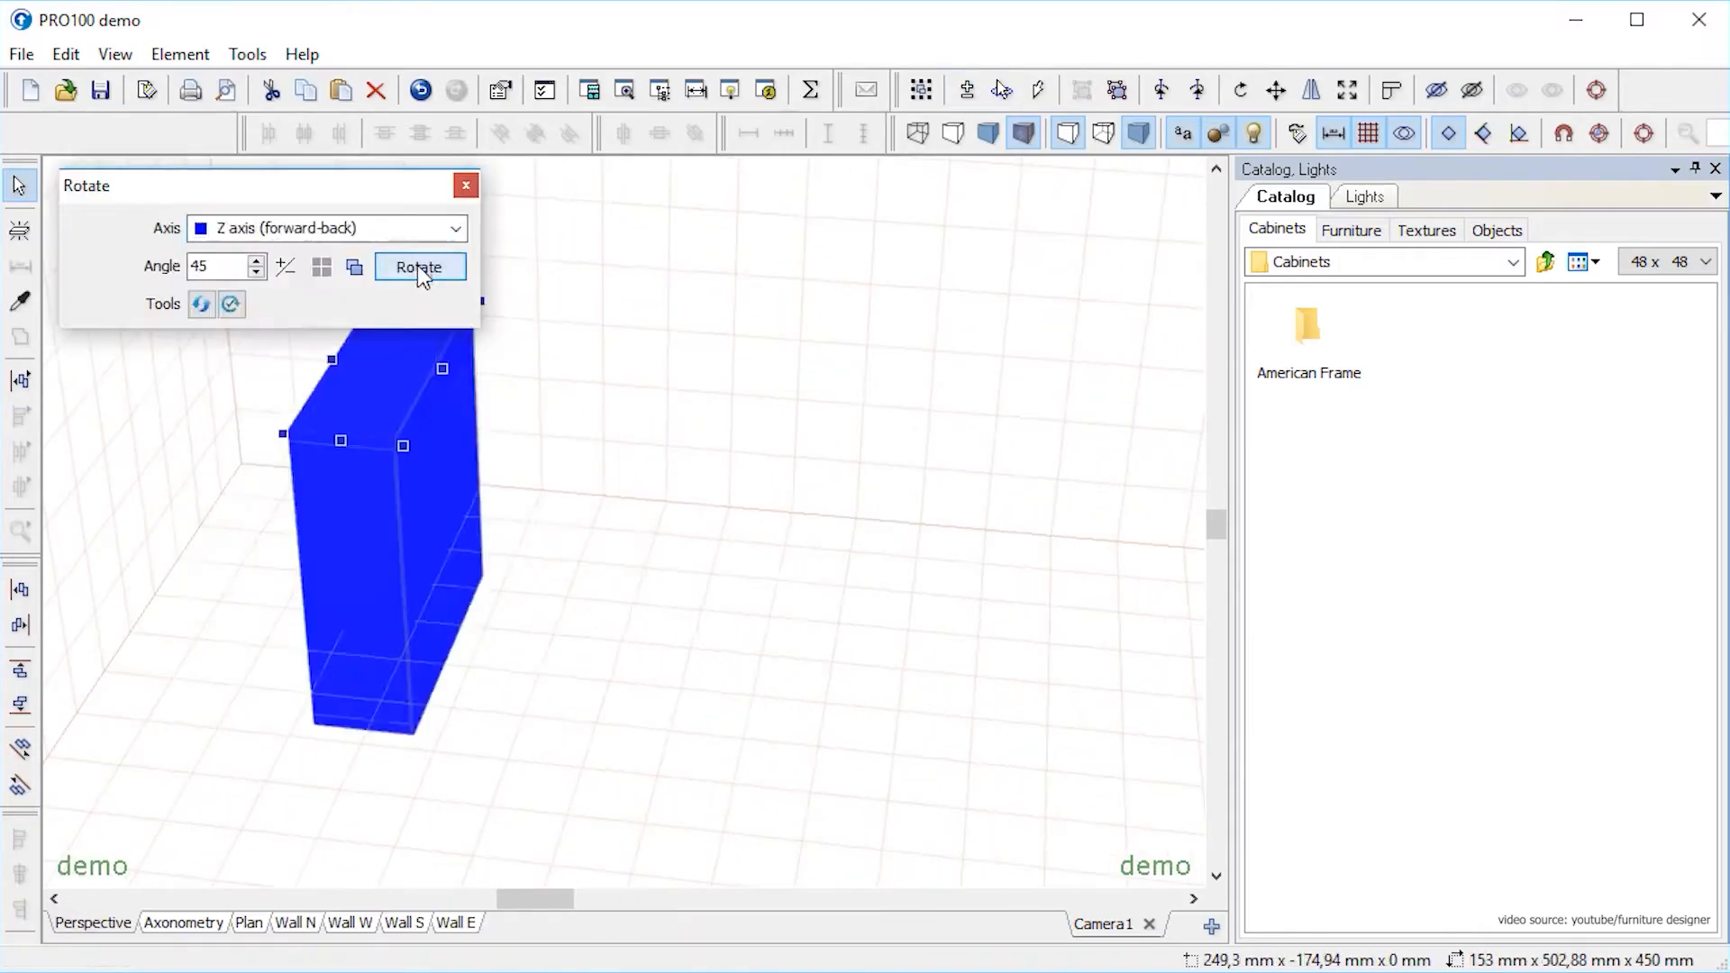
{"action": "left_click", "coordinate": [420, 266]}
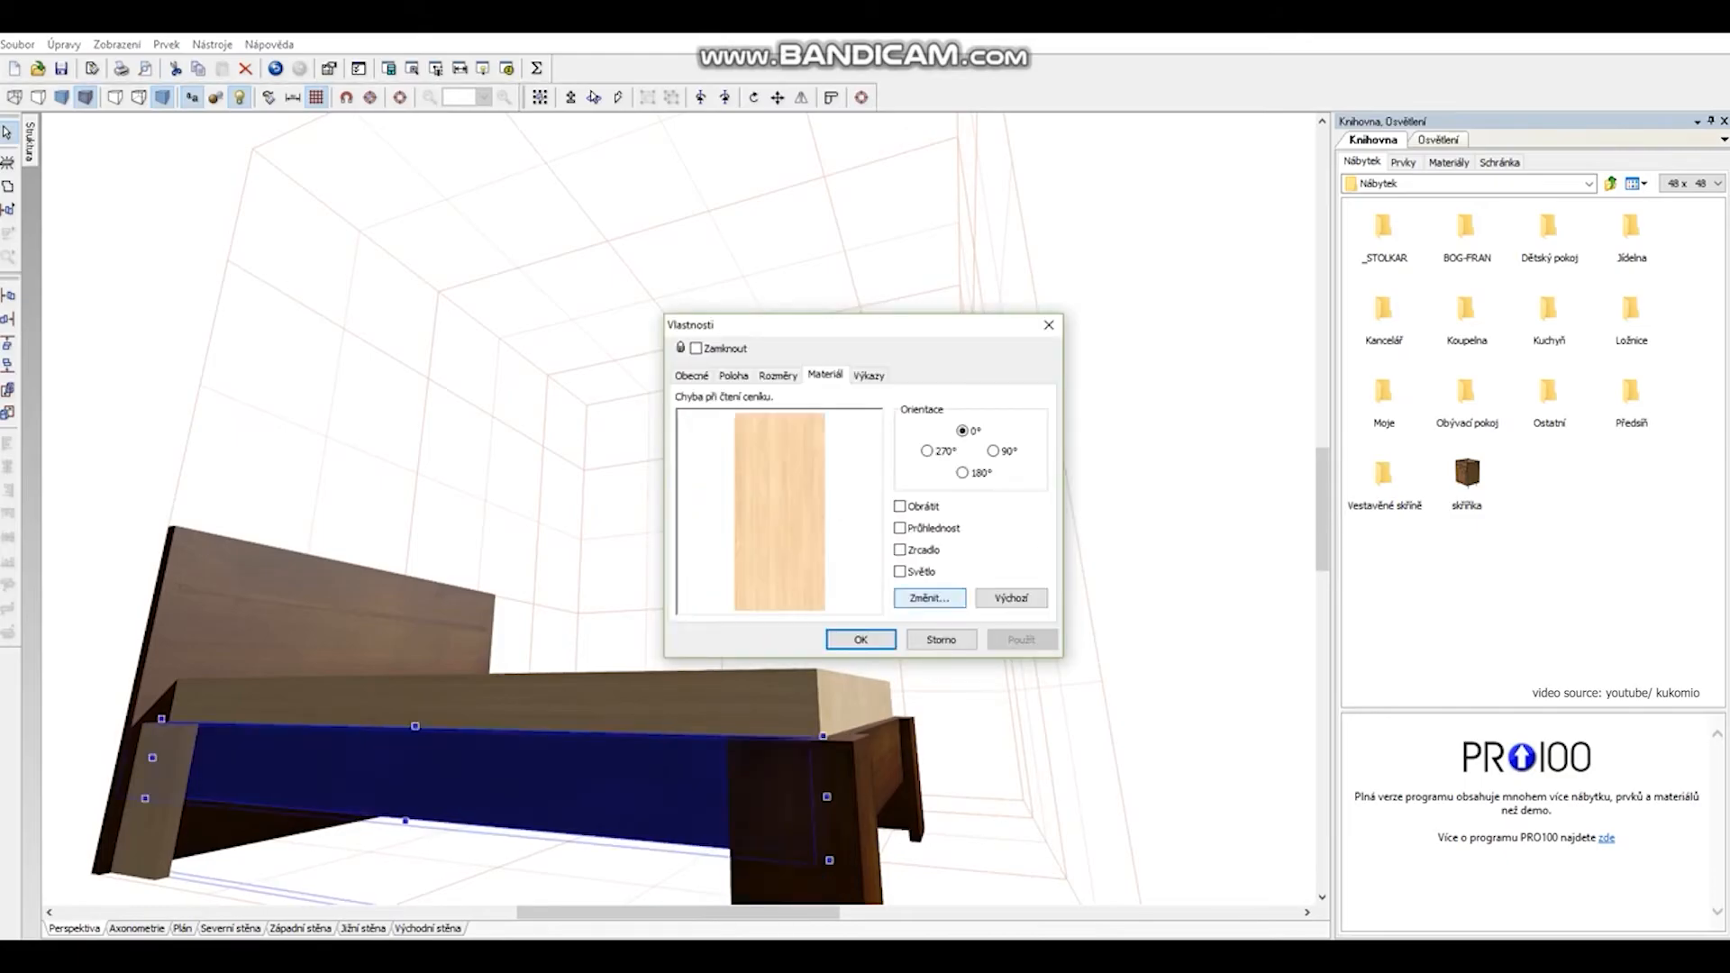
{"action": "left_click", "coordinate": [734, 375]}
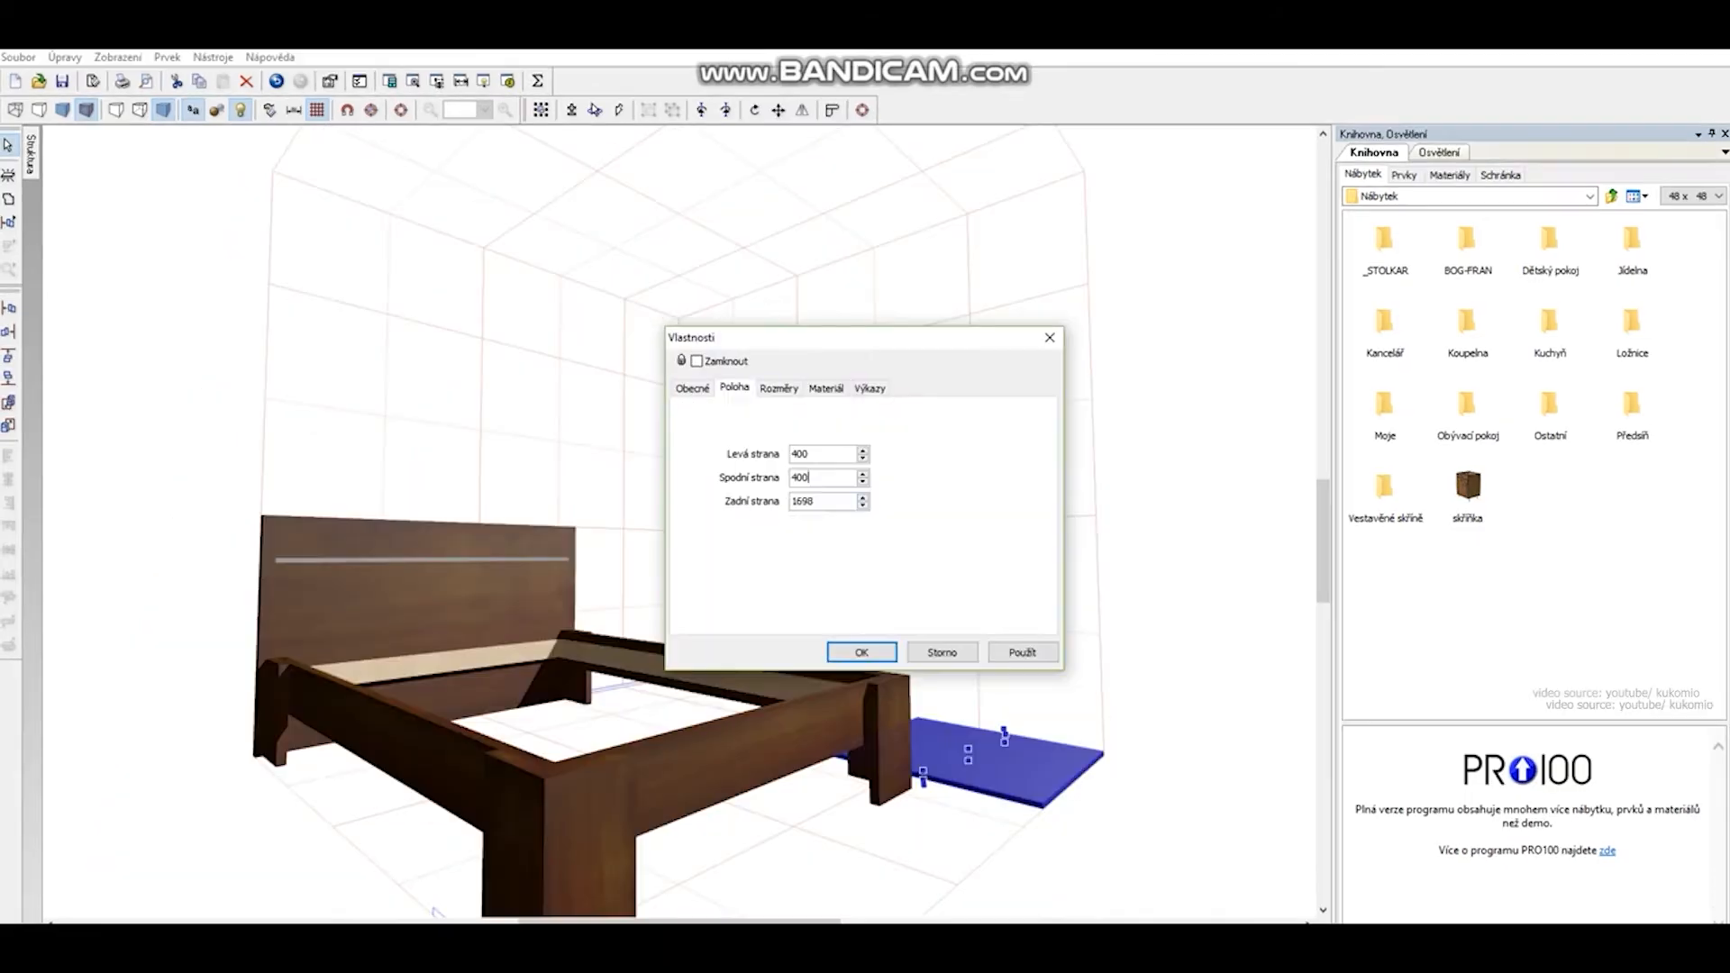
{"action": "left_click", "coordinate": [778, 389]}
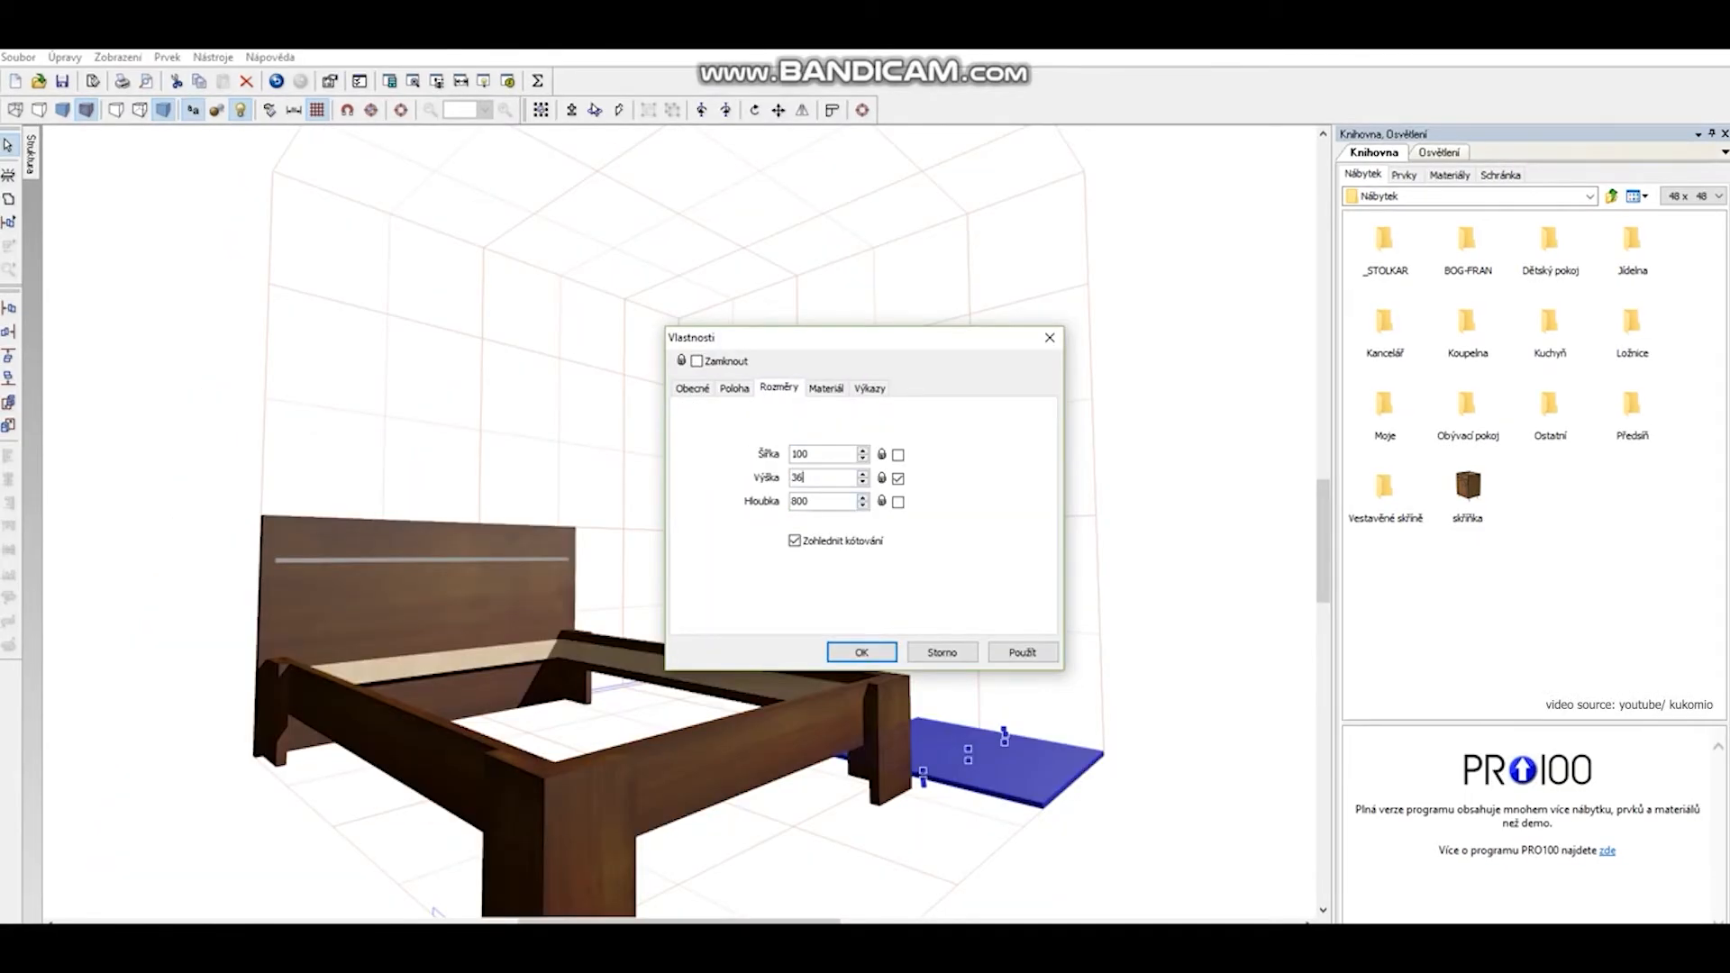
{"action": "left_click", "coordinate": [734, 388]}
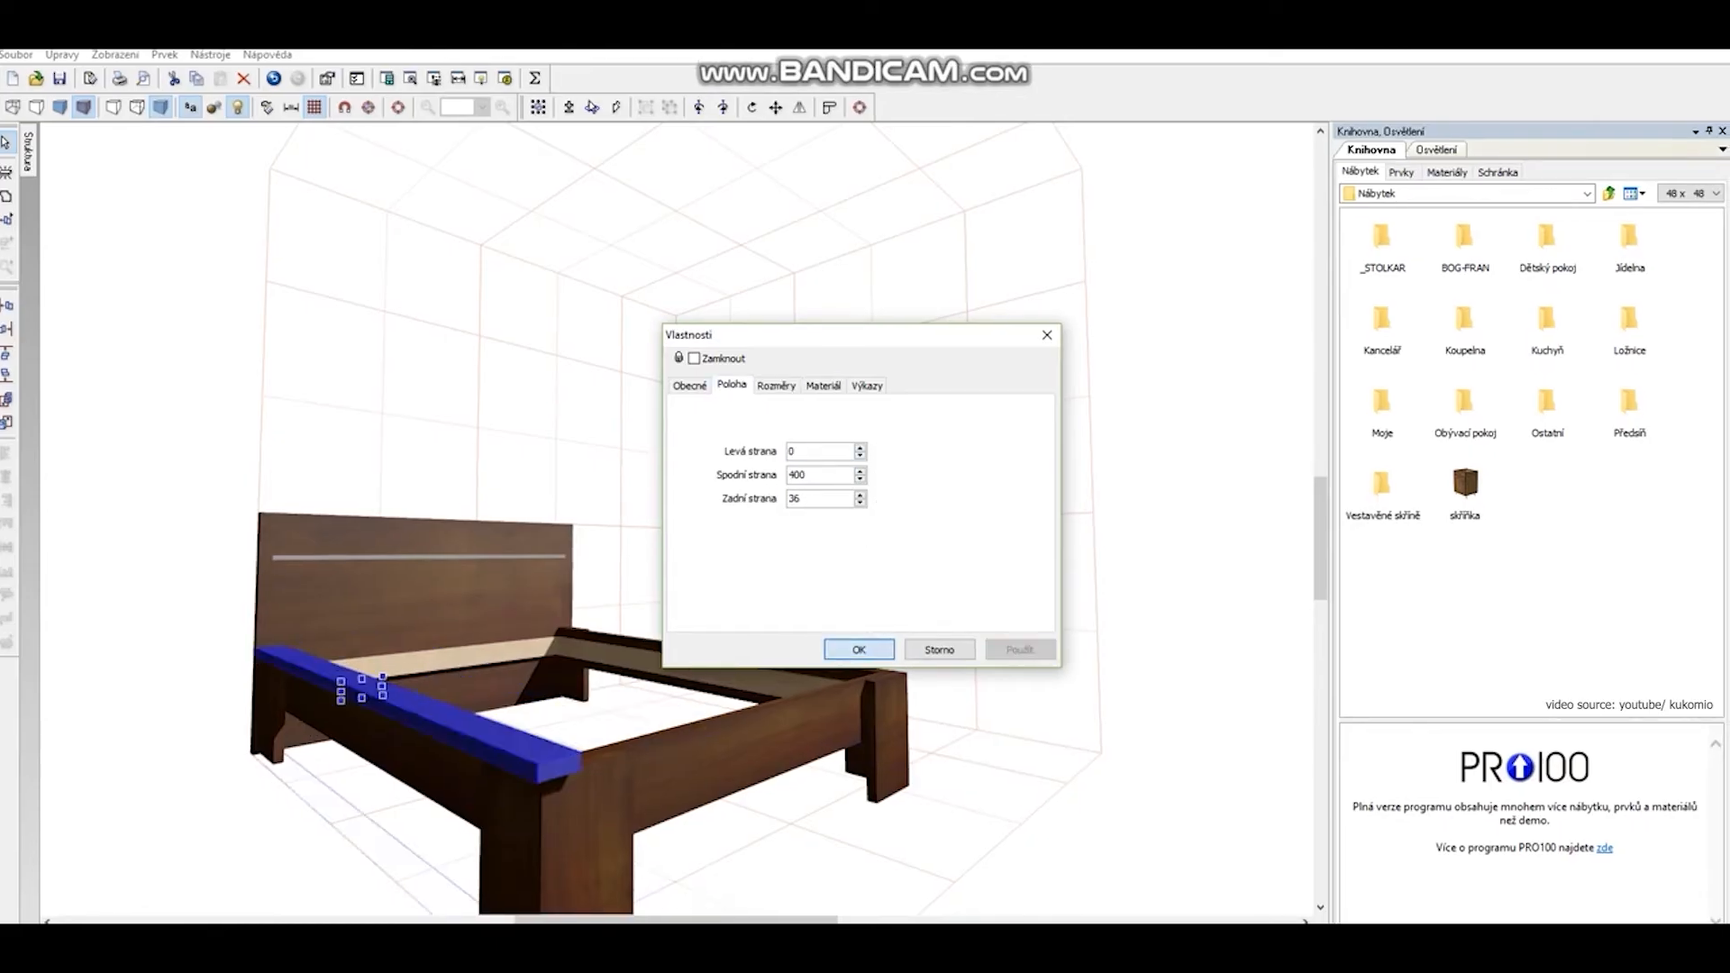
{"action": "left_click", "coordinate": [826, 385]}
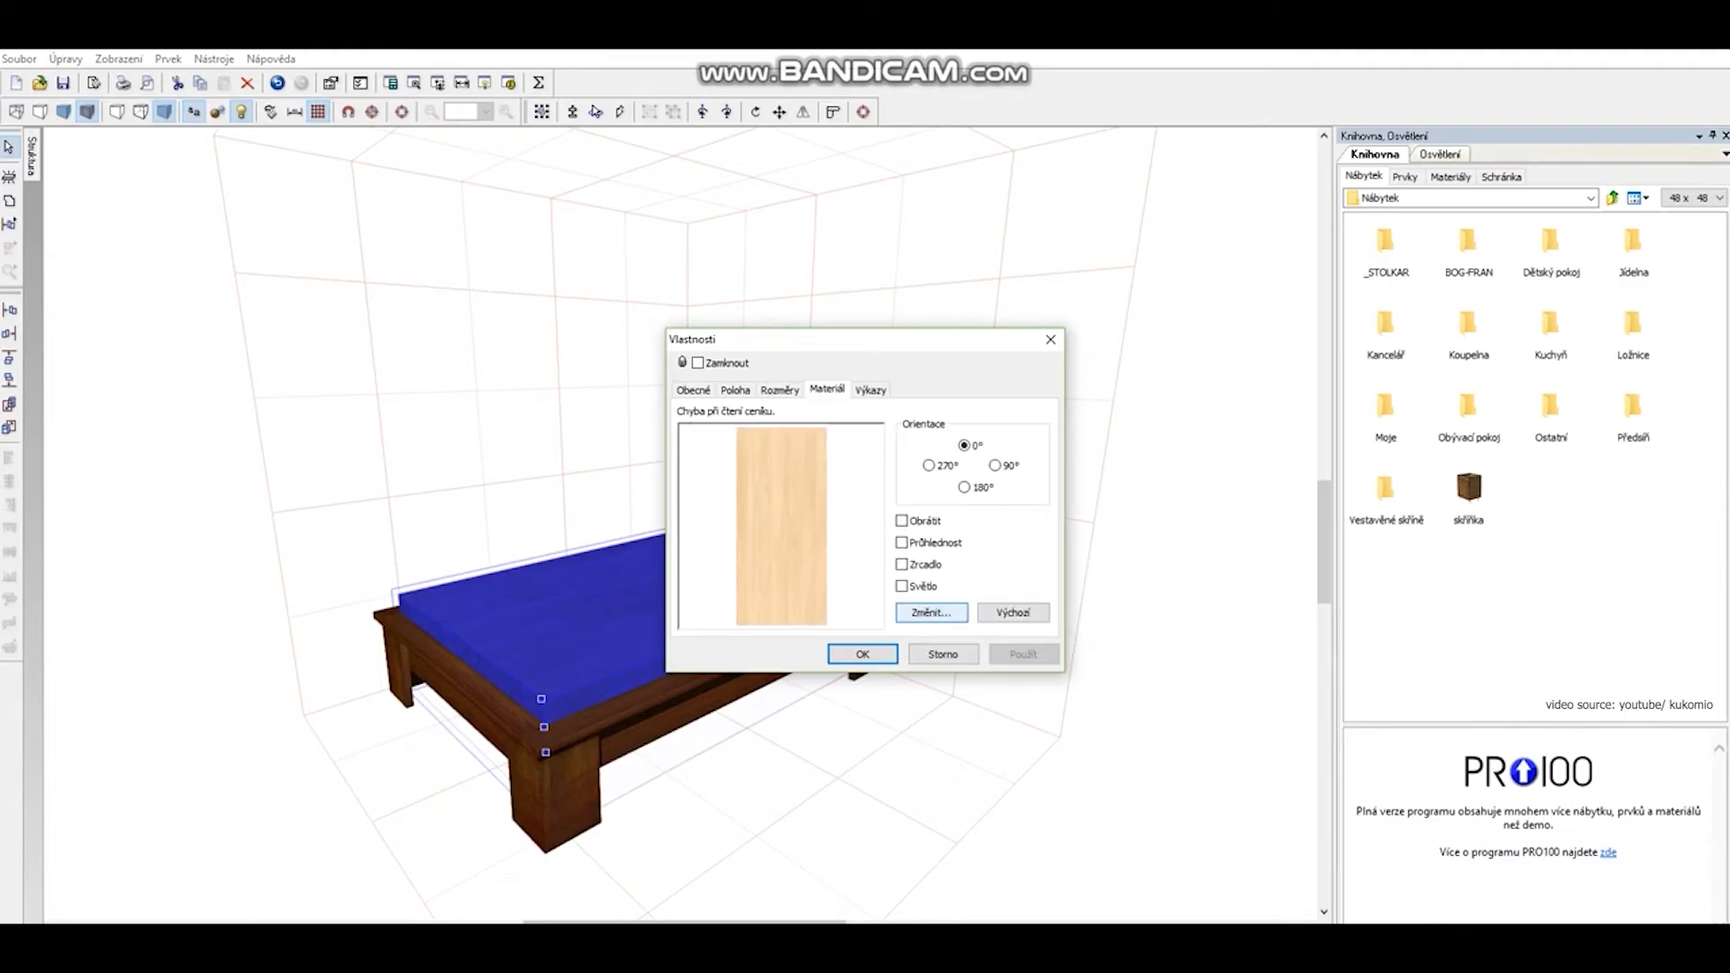
{"action": "left_click", "coordinate": [862, 655]}
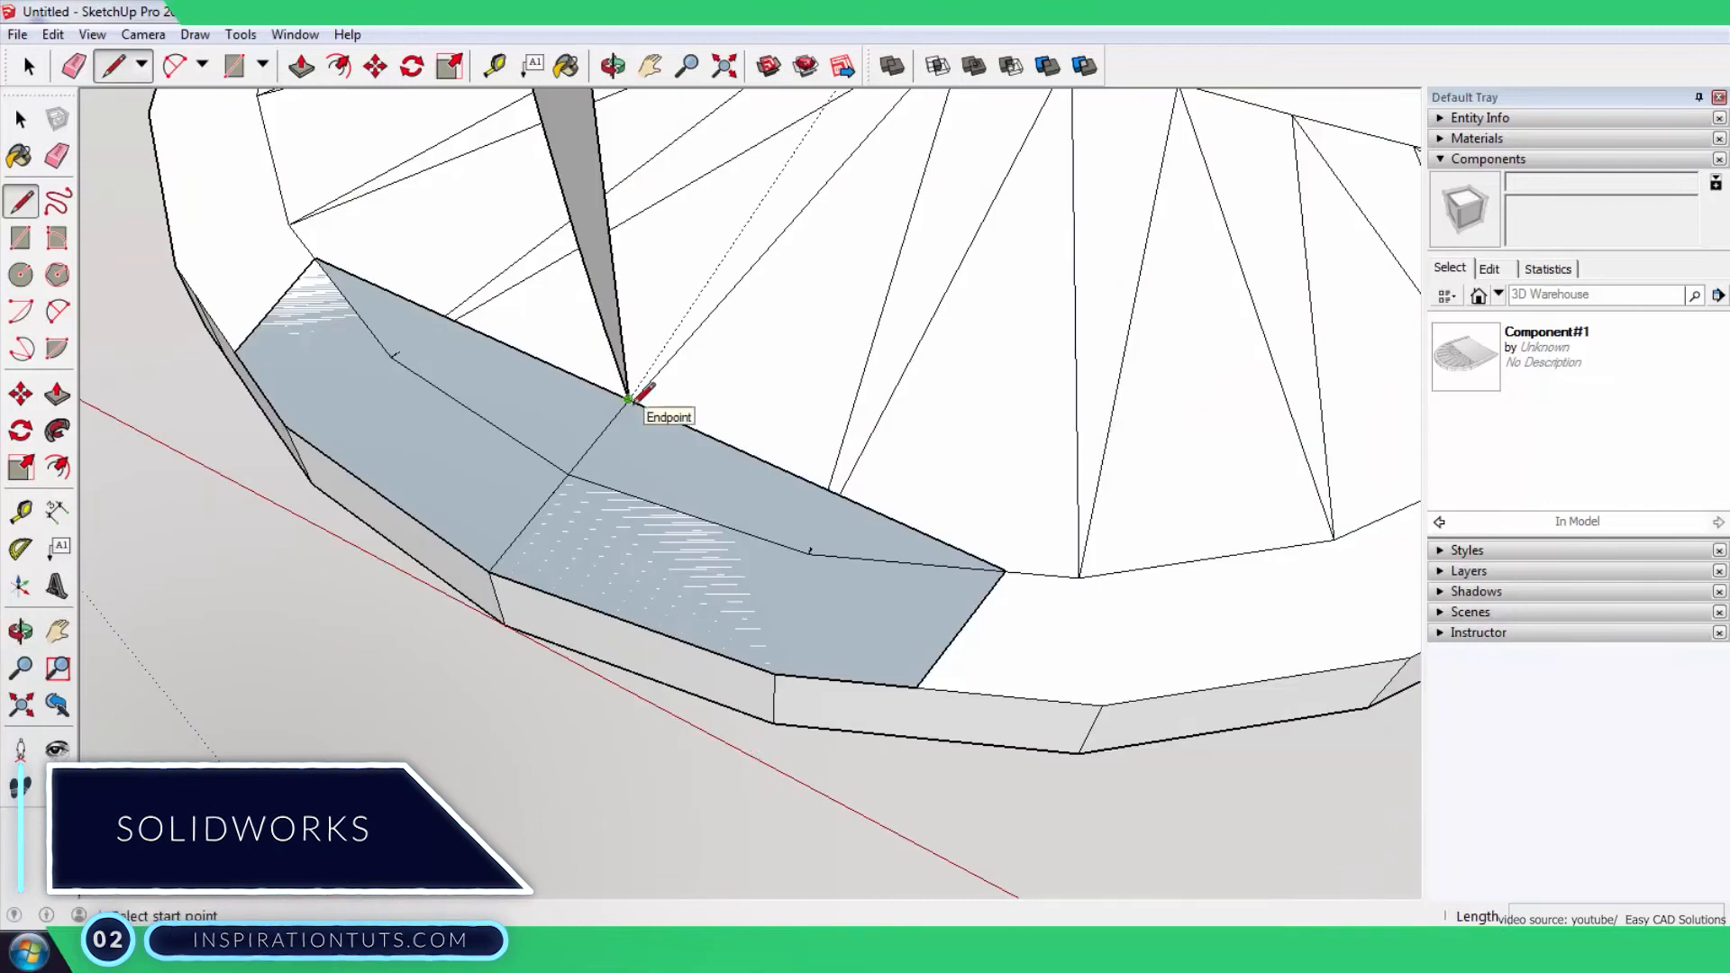
Switch from the tall cabinet part to the rendered Kitchen Assembly via the feature tree and toolbar.
{"action": "left_click", "coordinate": [609, 65]}
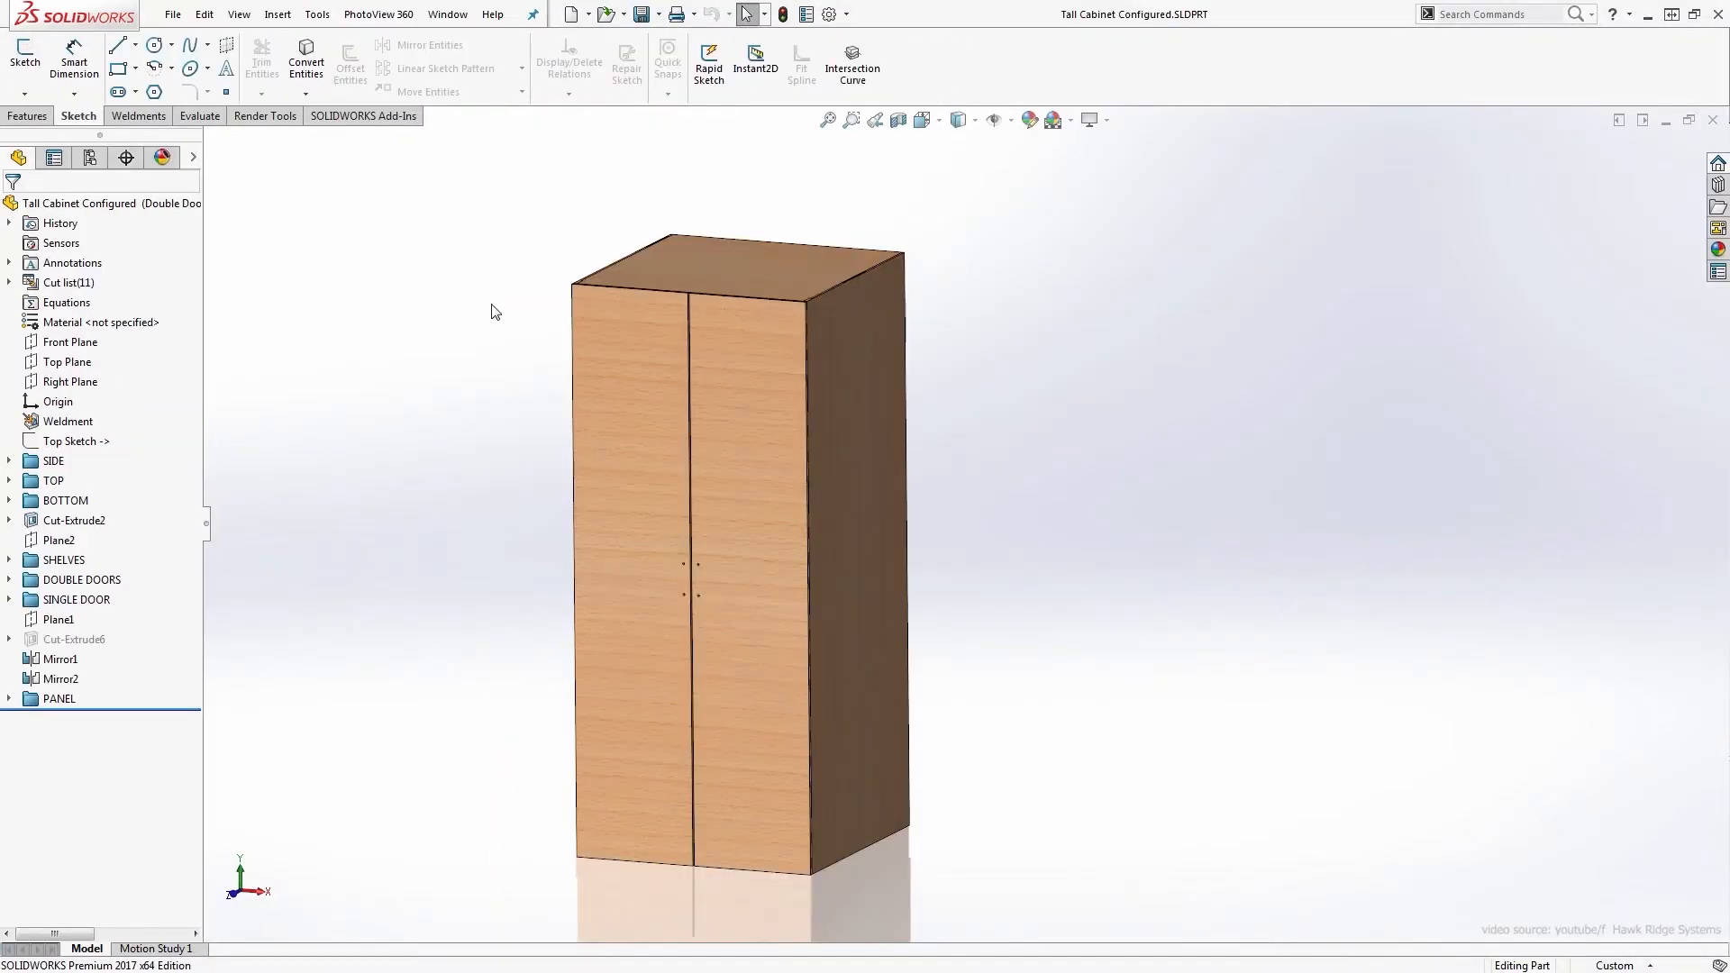
{"action": "double_click", "coordinate": [136, 277]}
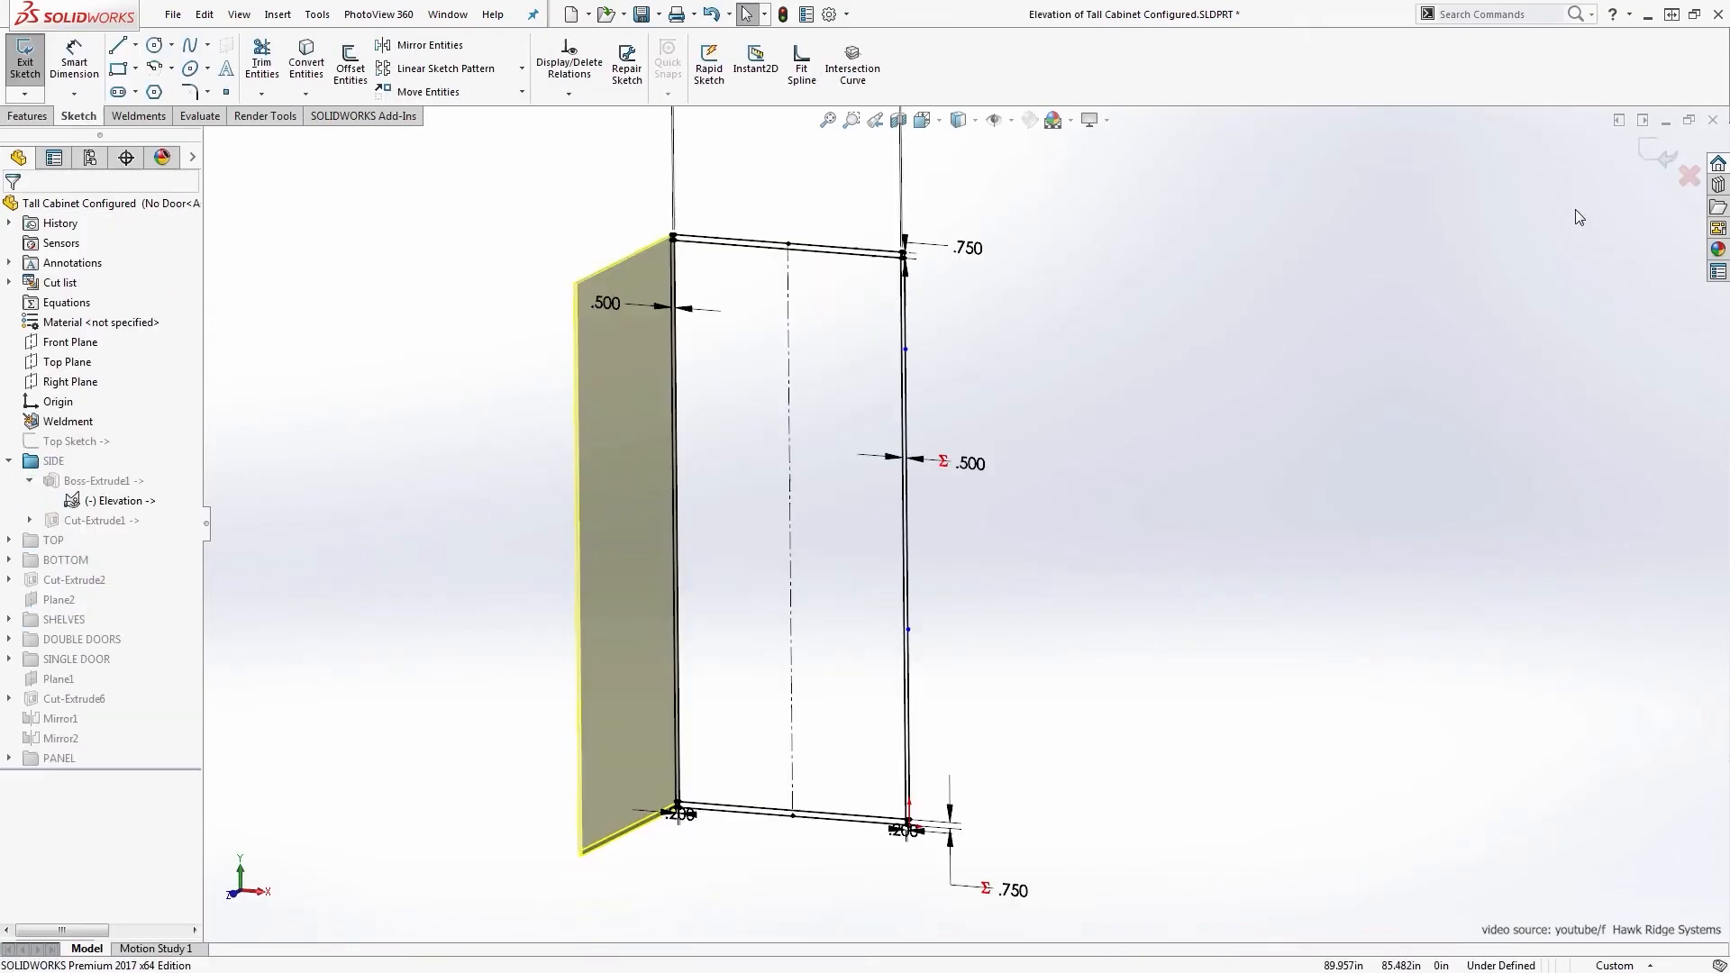
{"action": "left_click", "coordinate": [20, 52]}
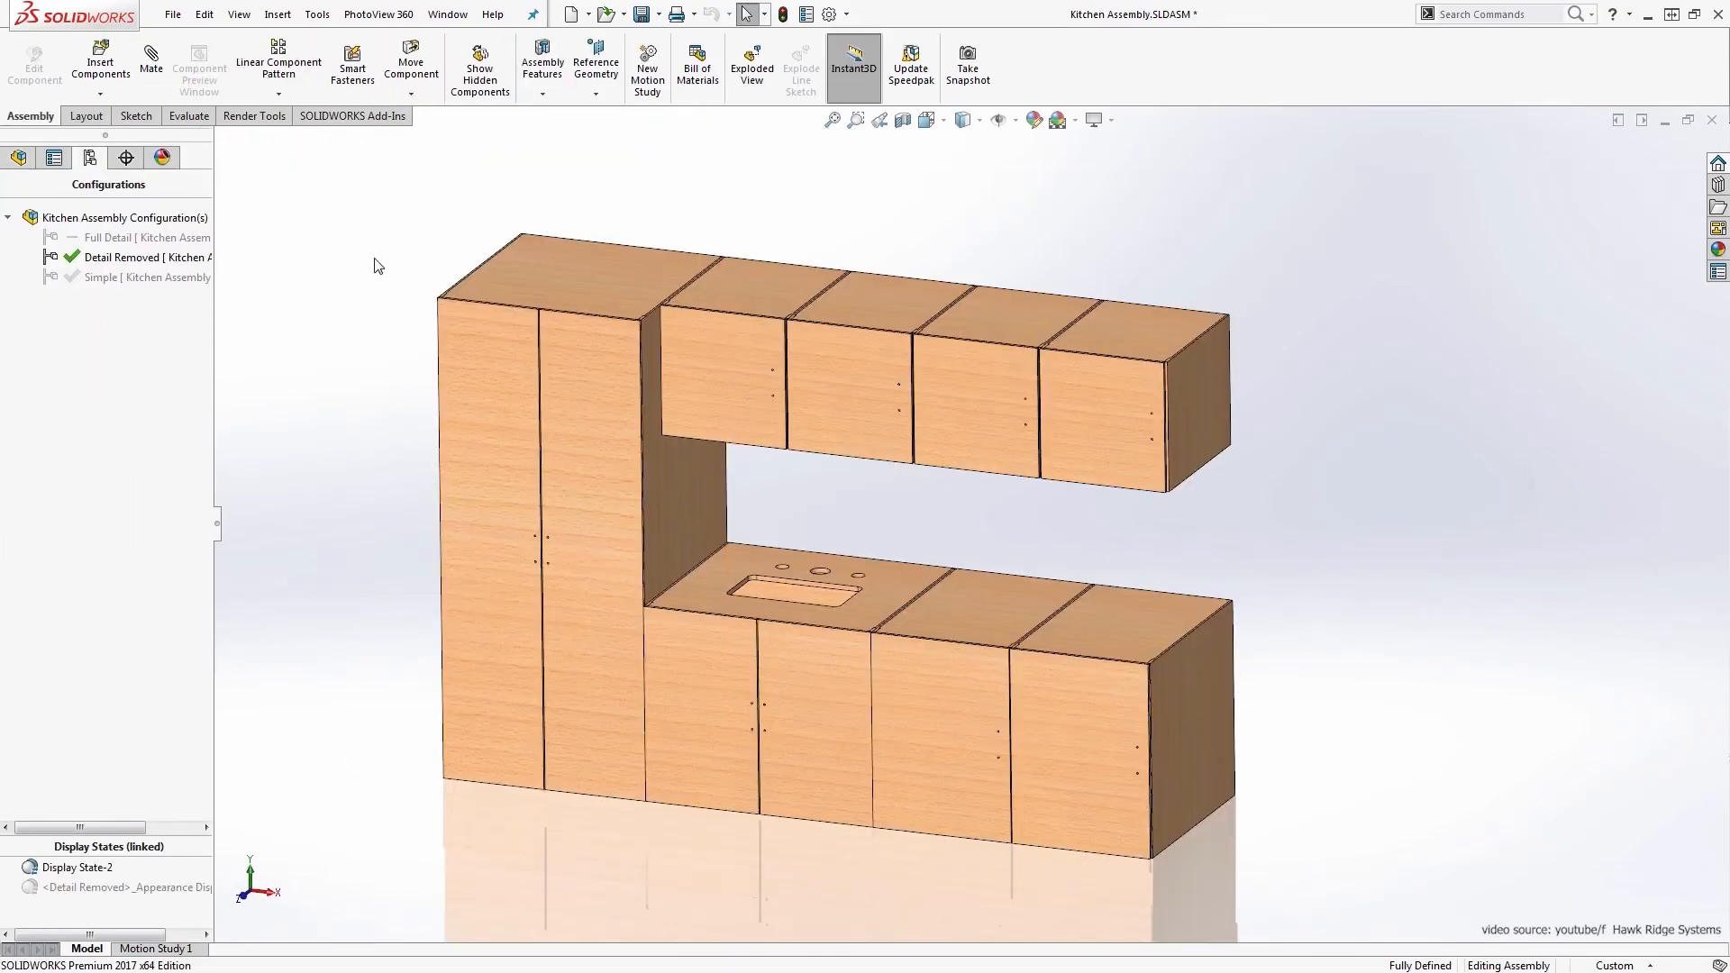
{"action": "left_click", "coordinate": [135, 238]}
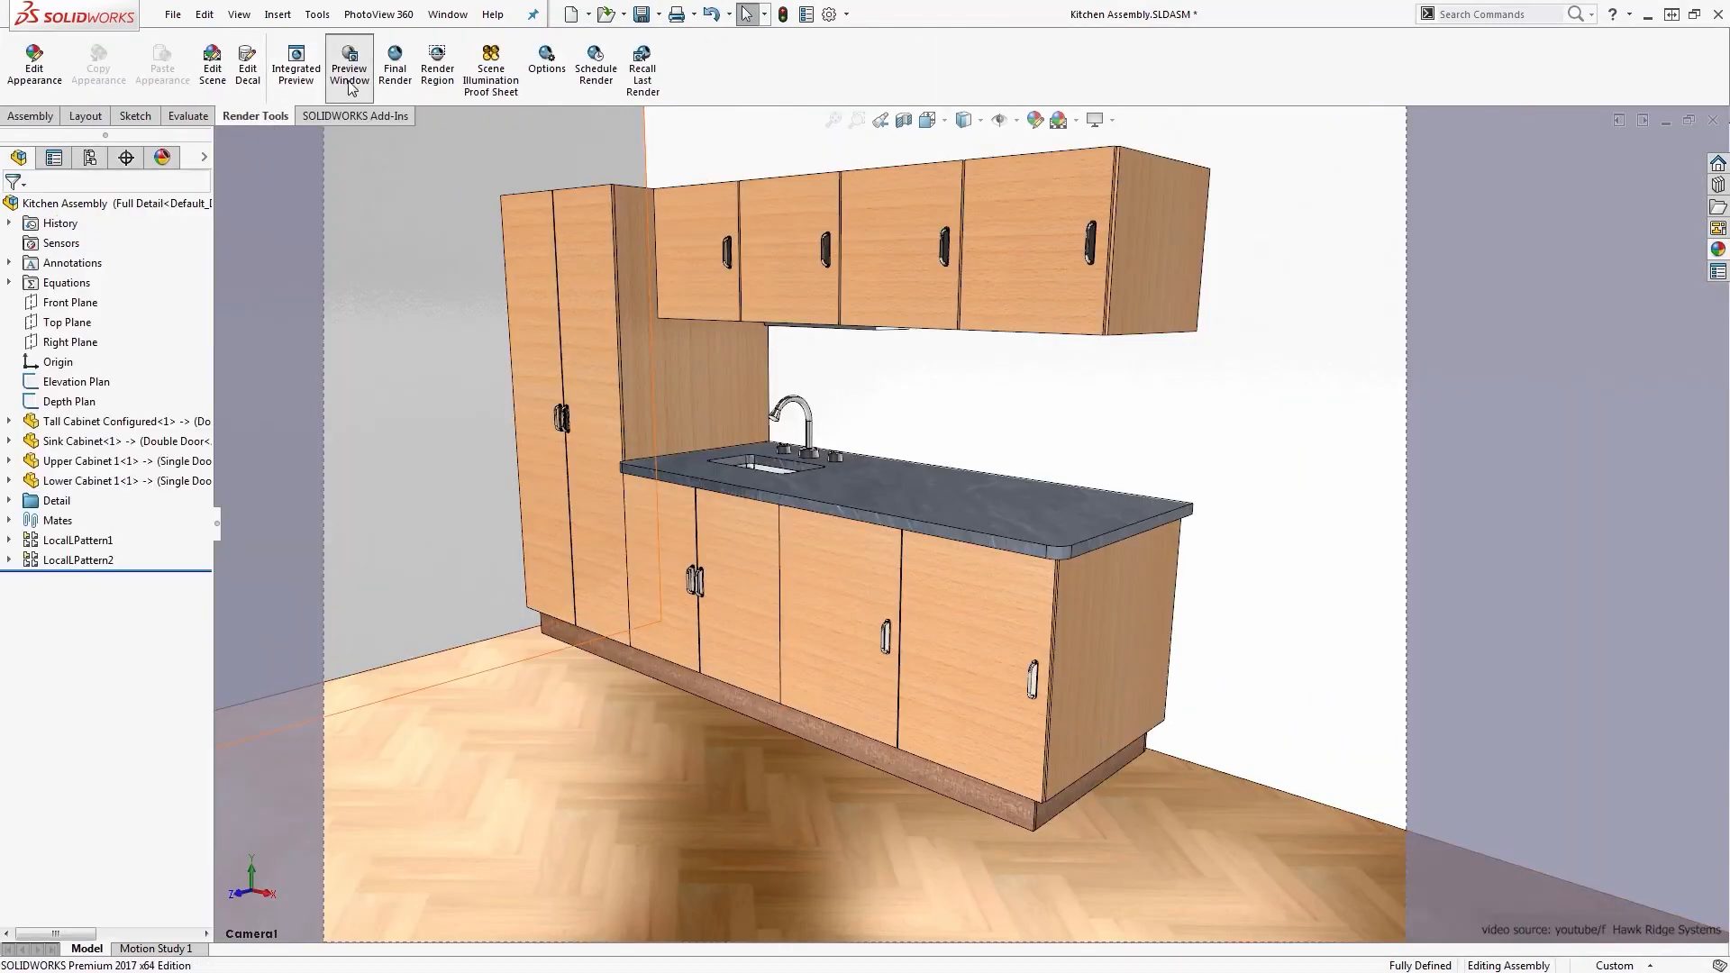
{"action": "left_click", "coordinate": [349, 65]}
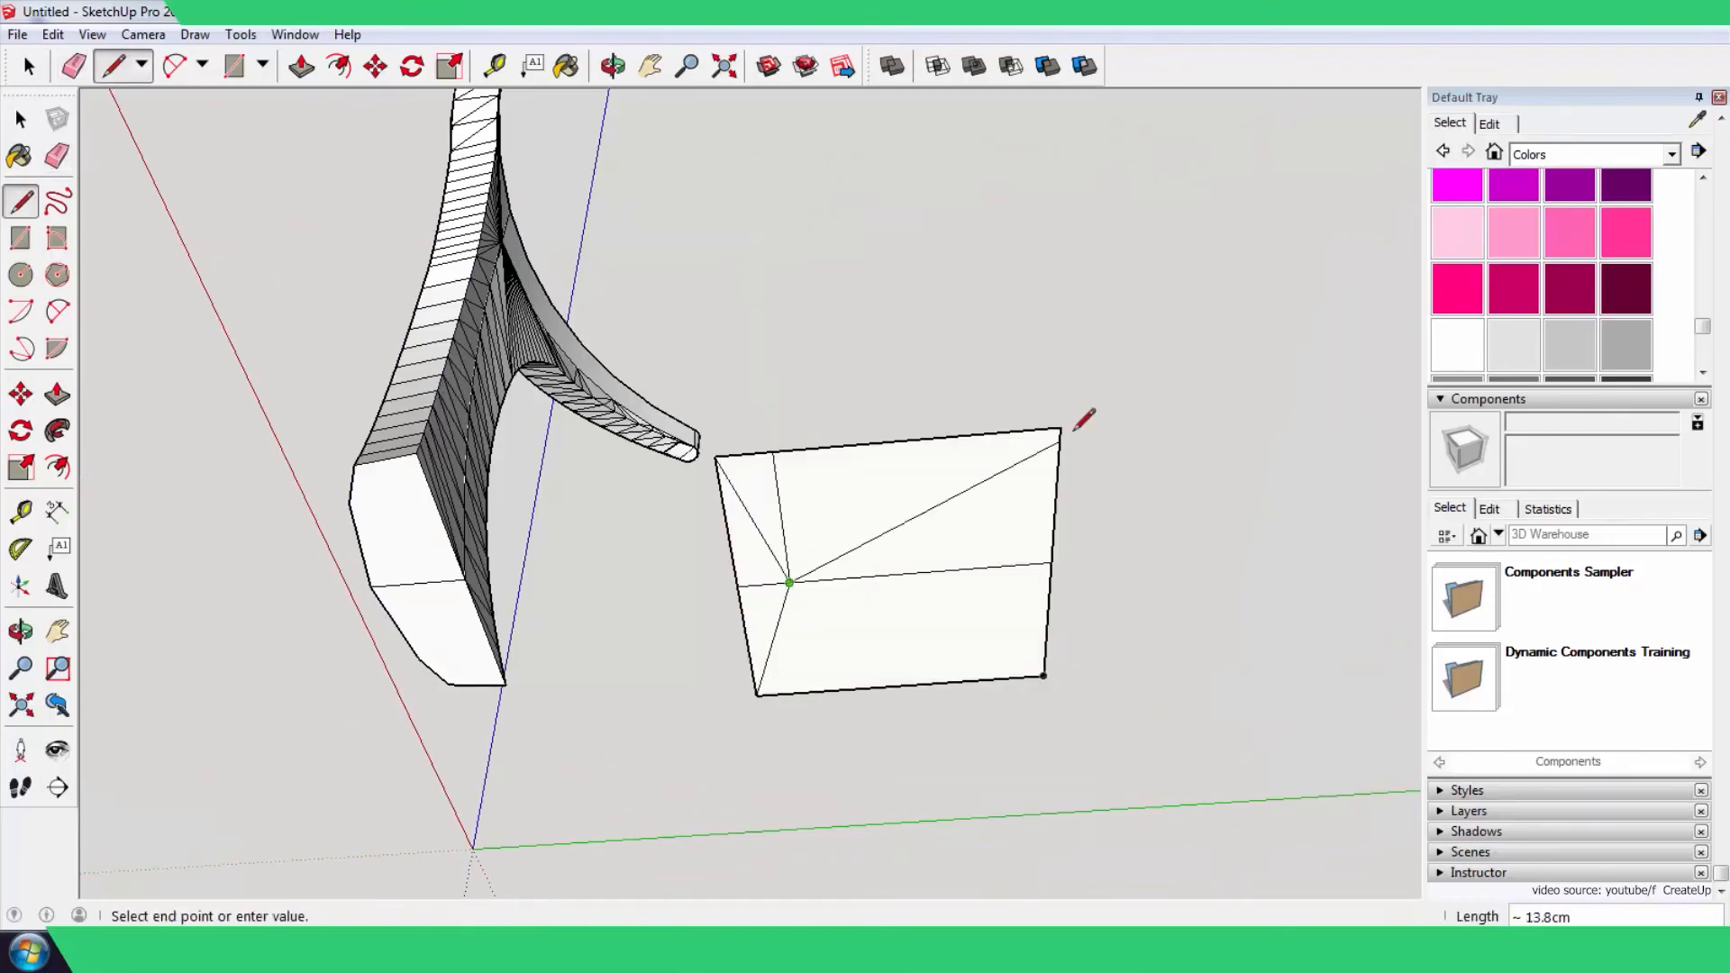
Move boxed copies of the curved twisted form beside the original in SketchUp.
{"action": "left_click", "coordinate": [375, 65]}
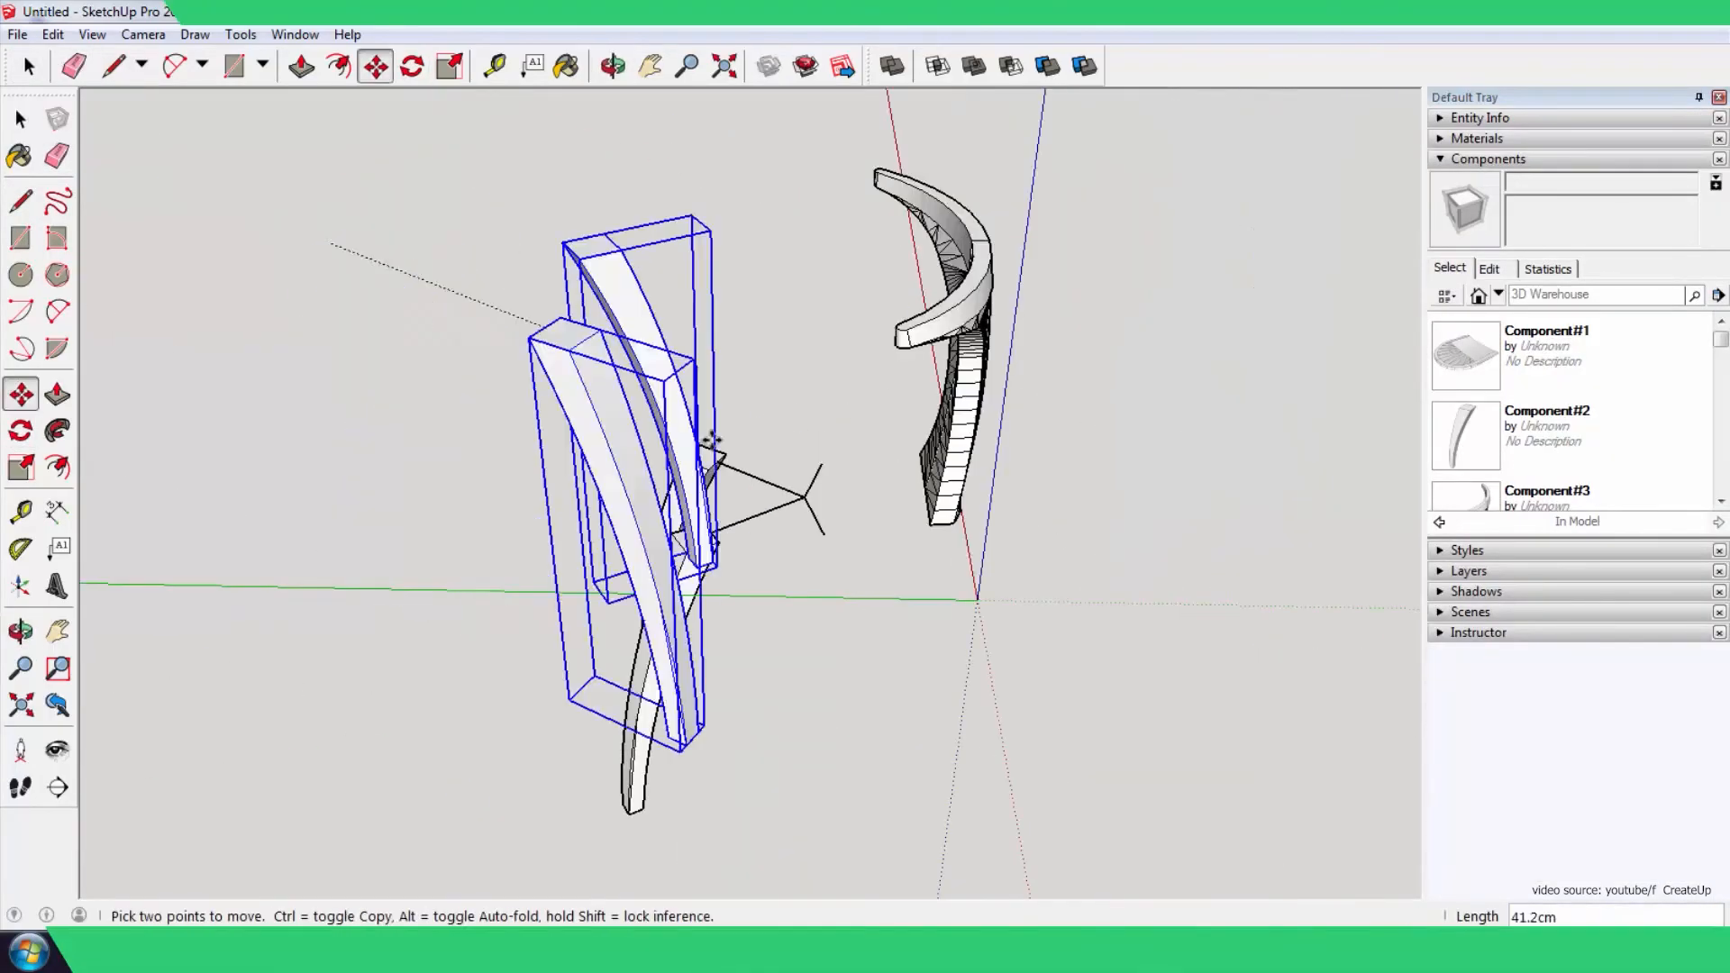